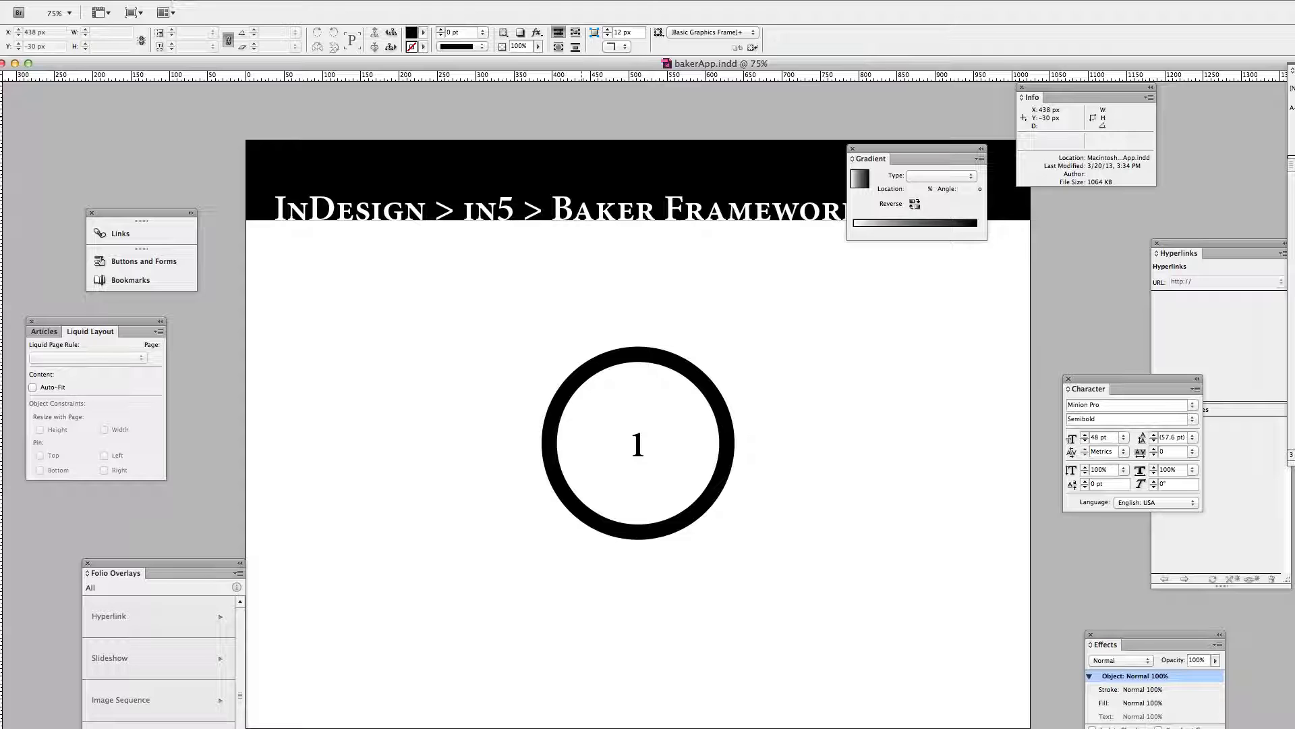
Step: Open File > Export HTML5 with in5 for the bakerApp document
left_click(25, 8)
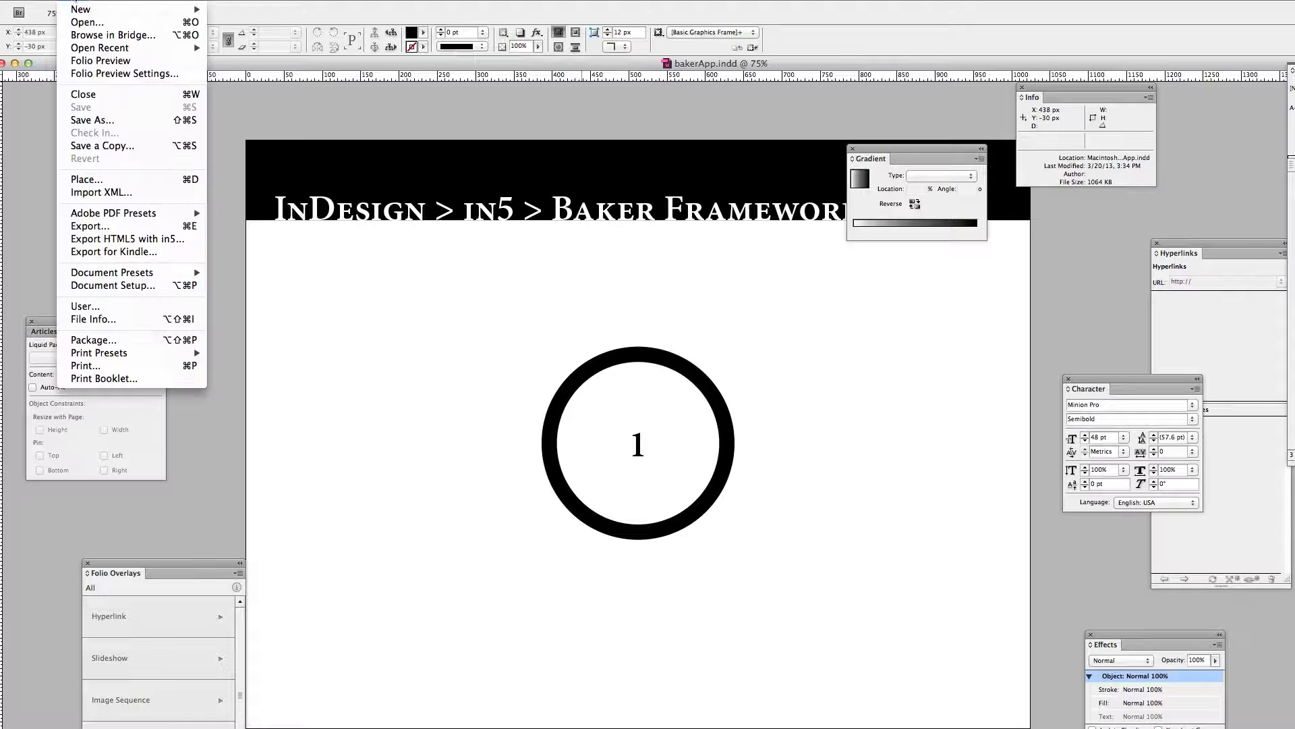
mouse_move(128, 238)
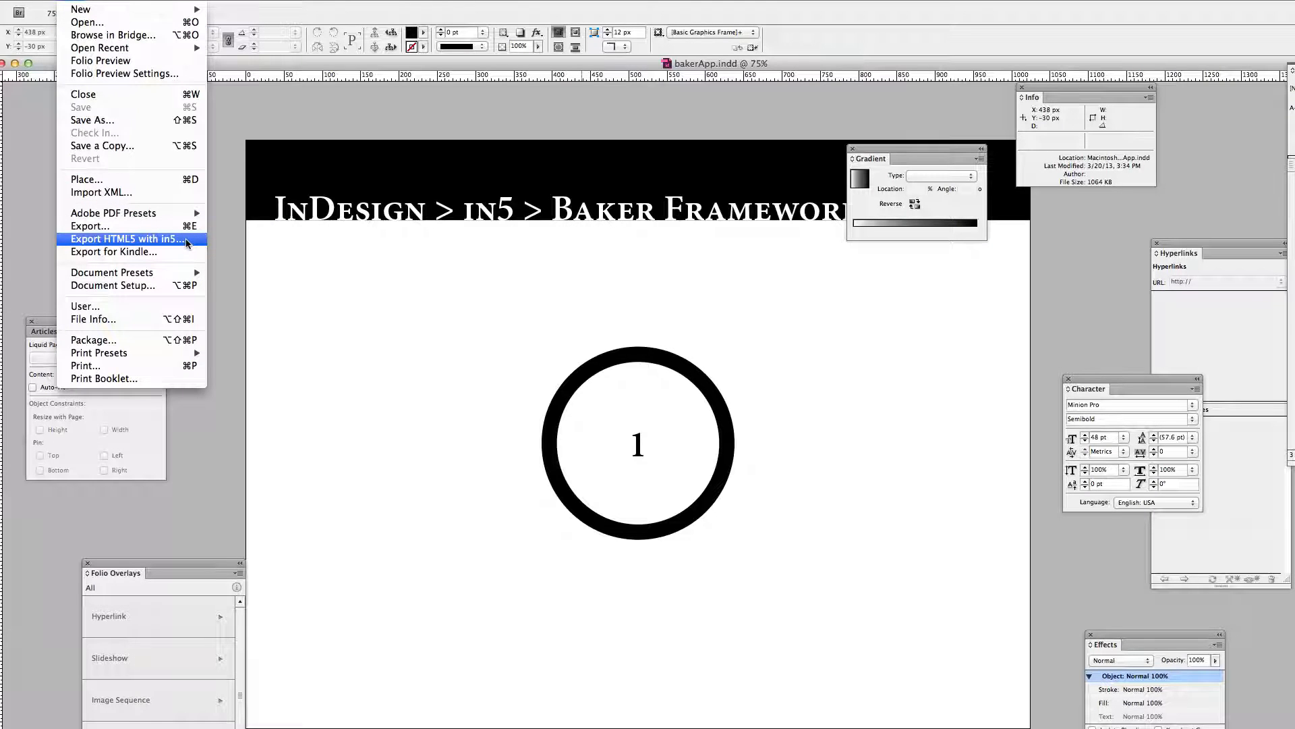
left_click(129, 239)
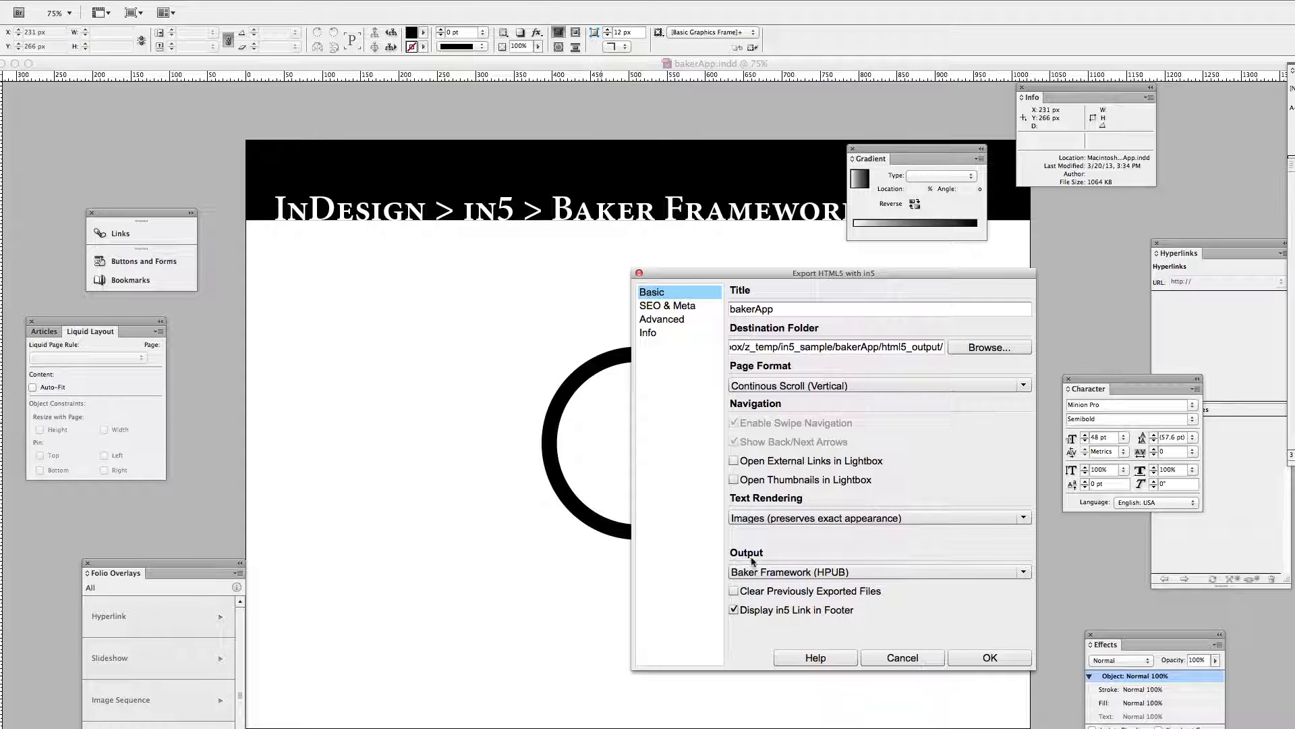
Step: Export as Baker Framework (HPUB) with Book URL book://bakerapp set under SEO & Meta
left_click(880, 571)
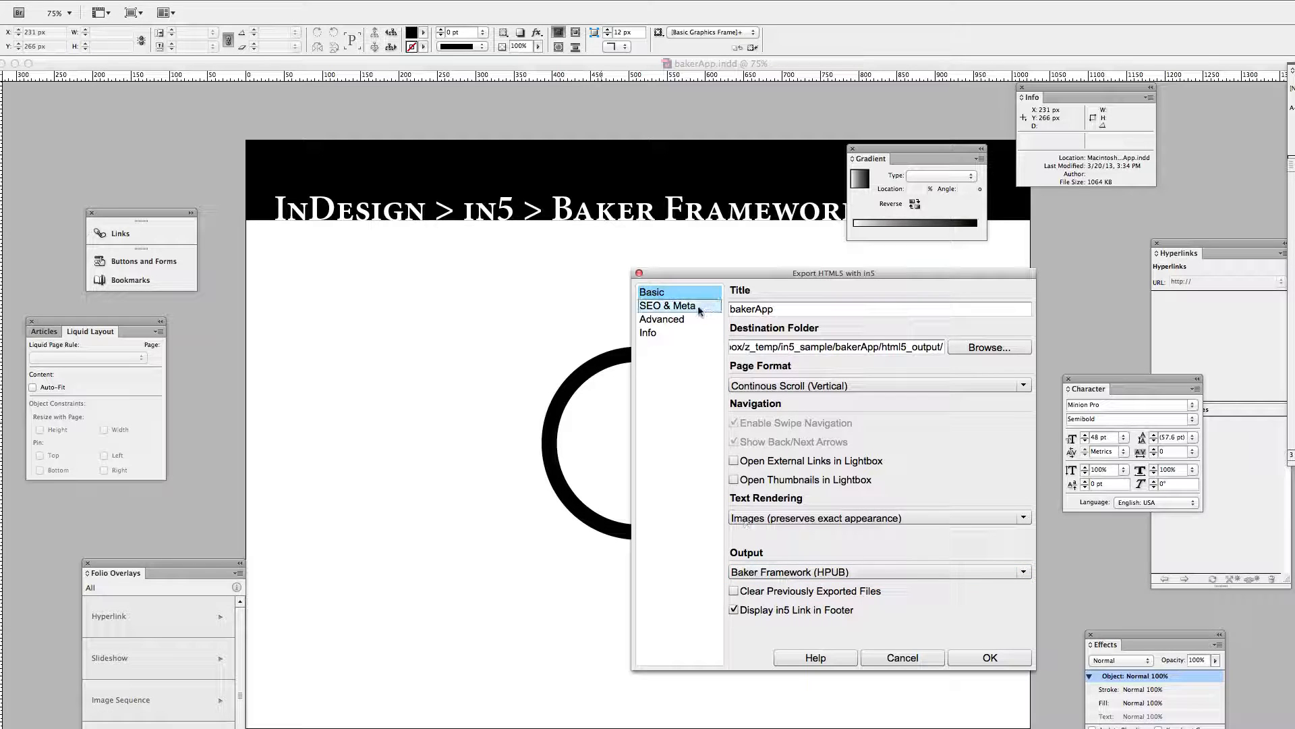
left_click(667, 306)
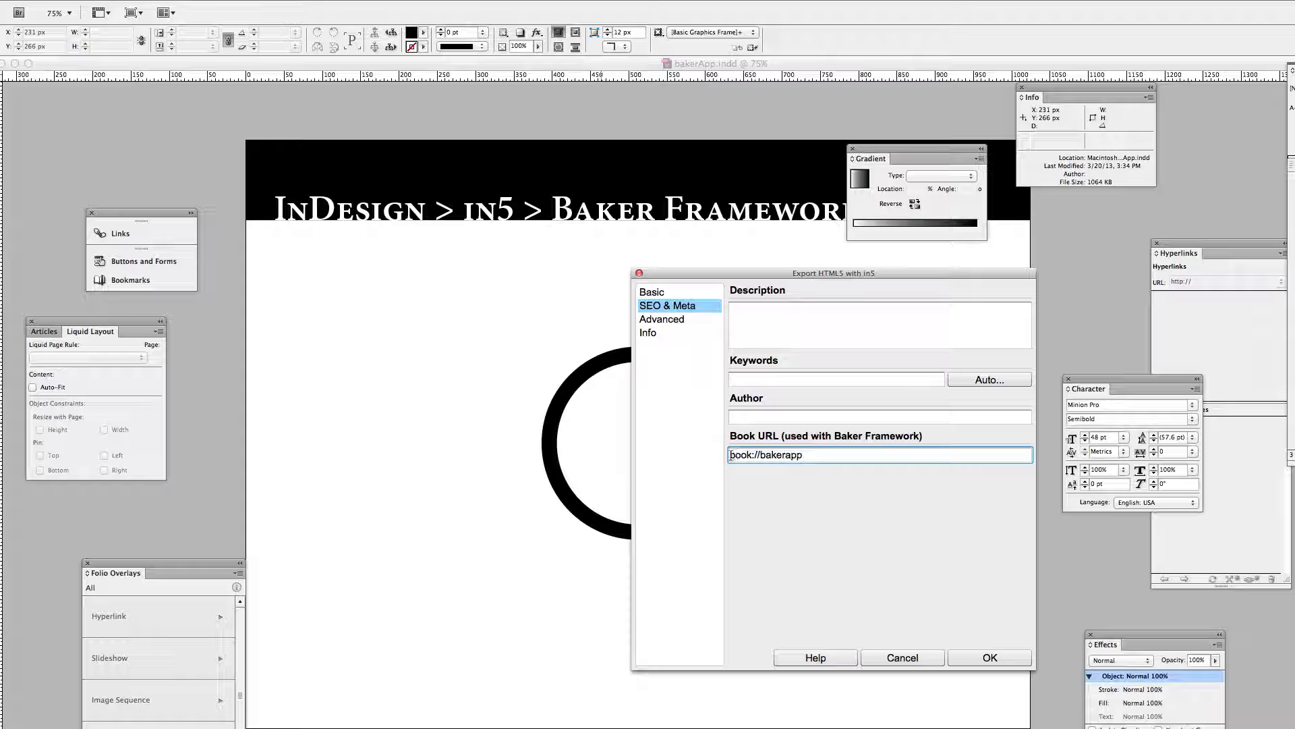
left_click(821, 455)
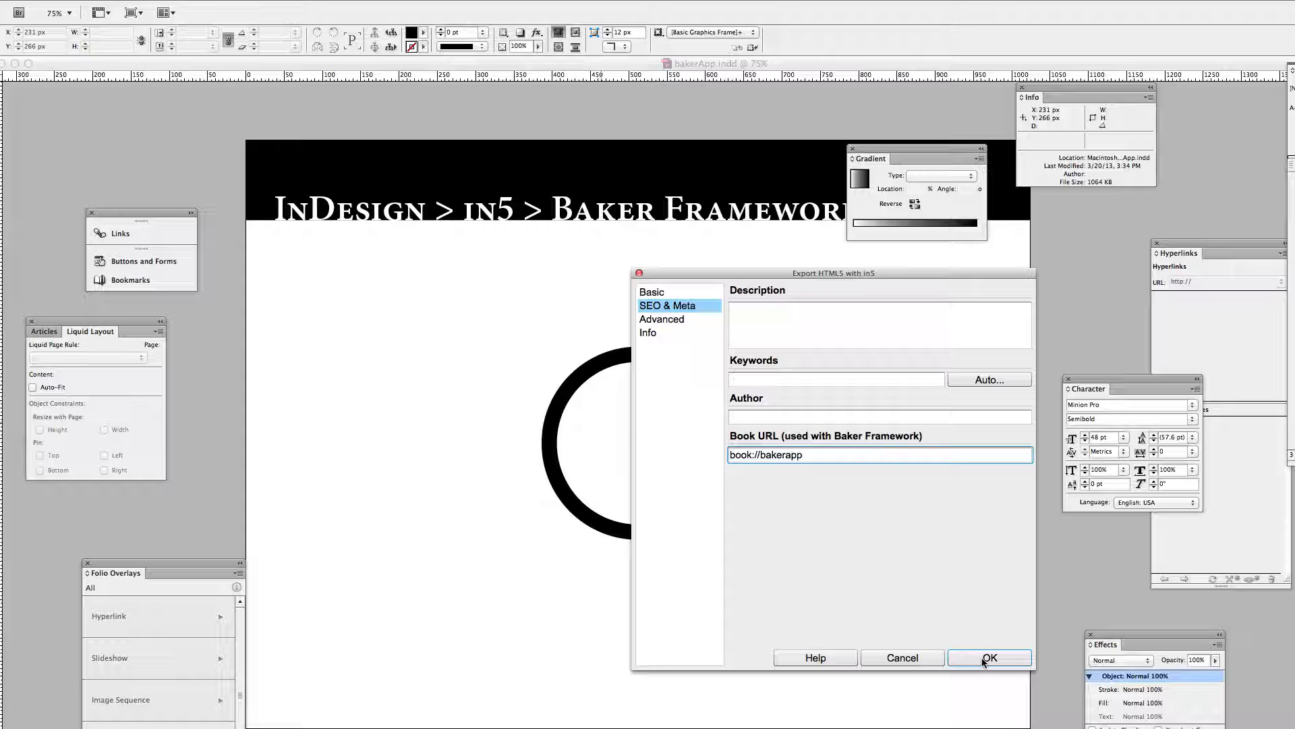
left_click(989, 656)
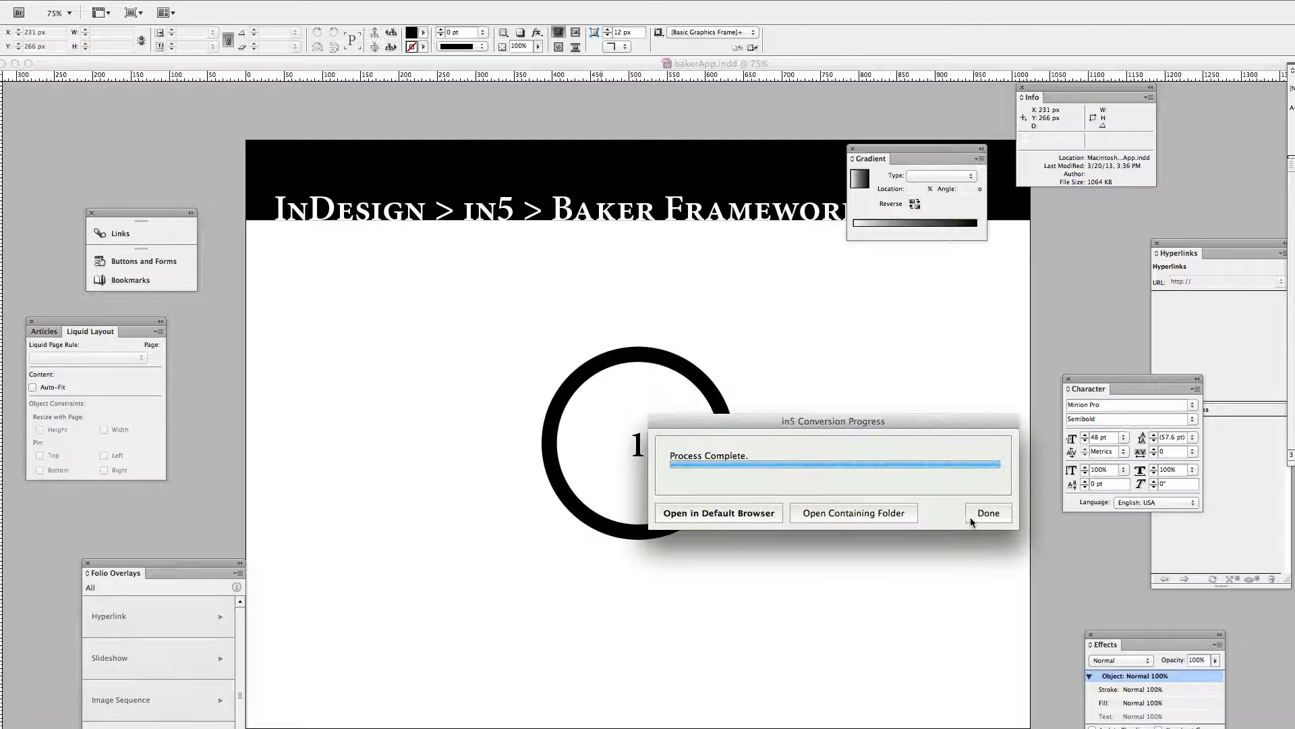
left_click(988, 512)
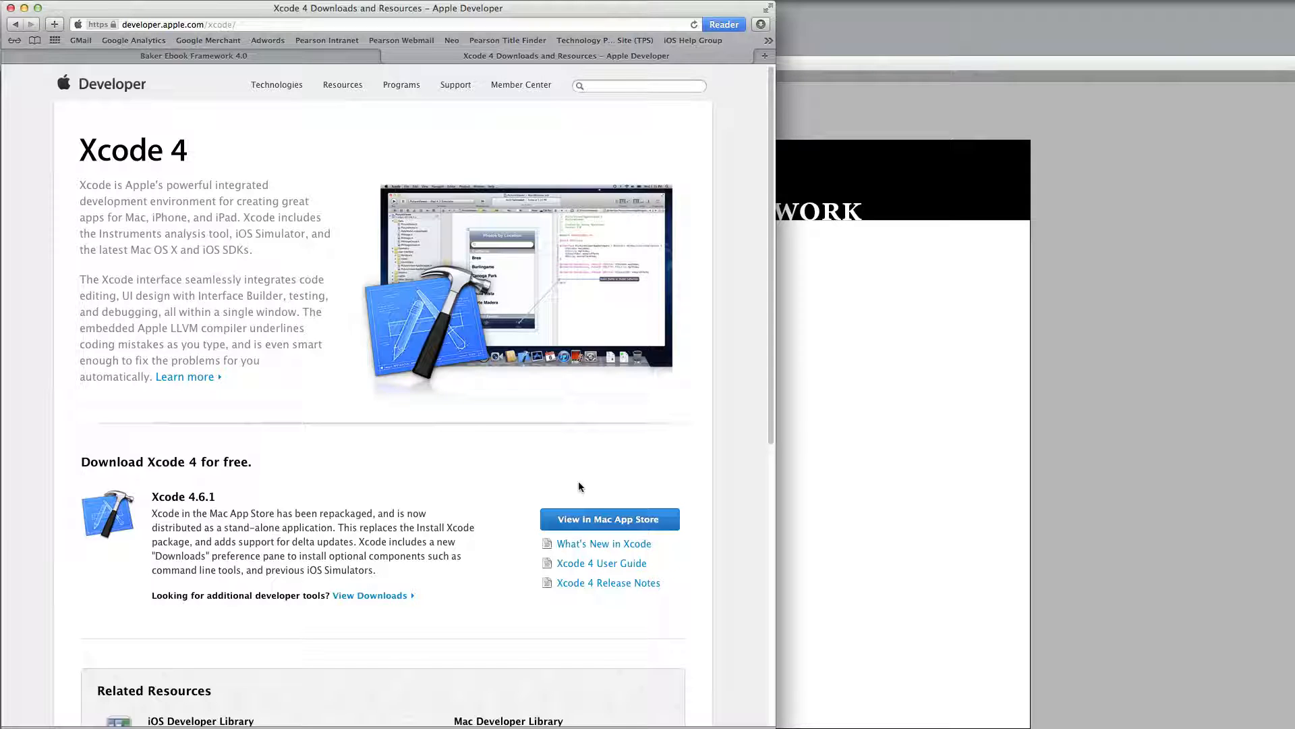
mouse_move(489, 493)
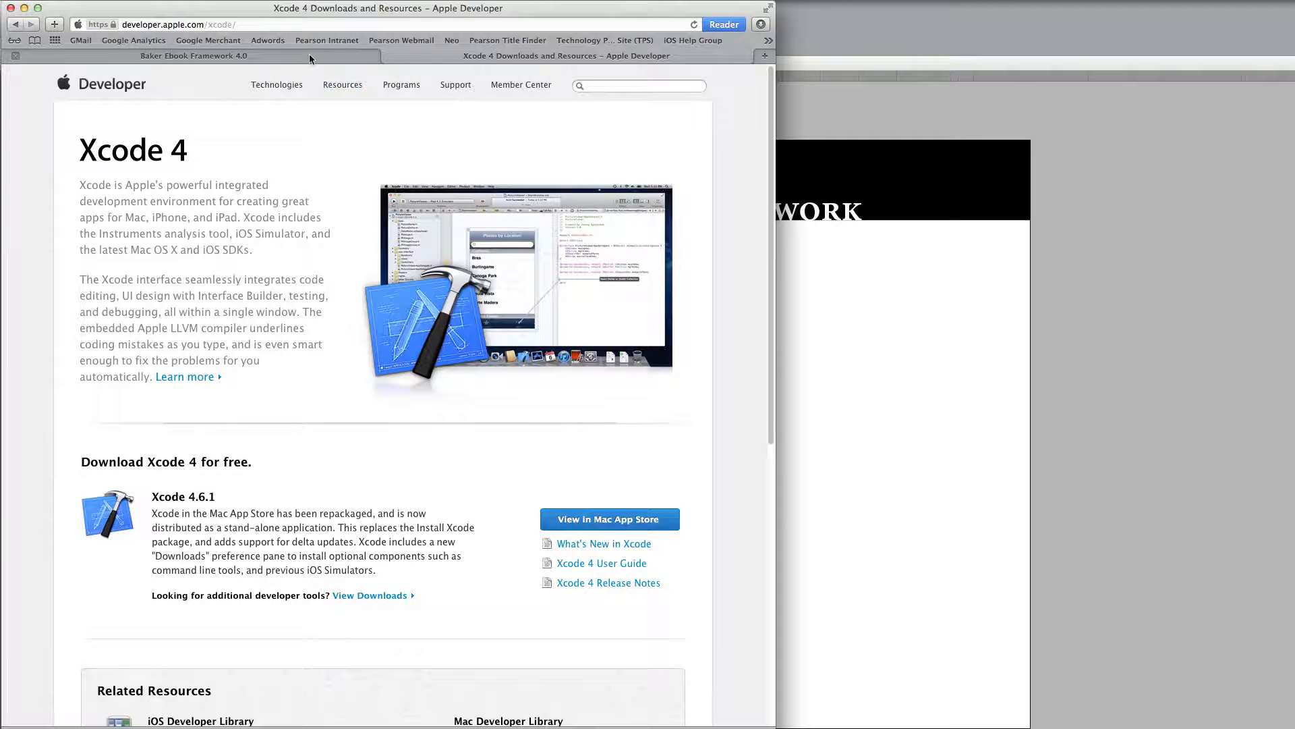
Step: Switch Safari to the Baker Ebook Framework 4.0 tab
left_click(194, 55)
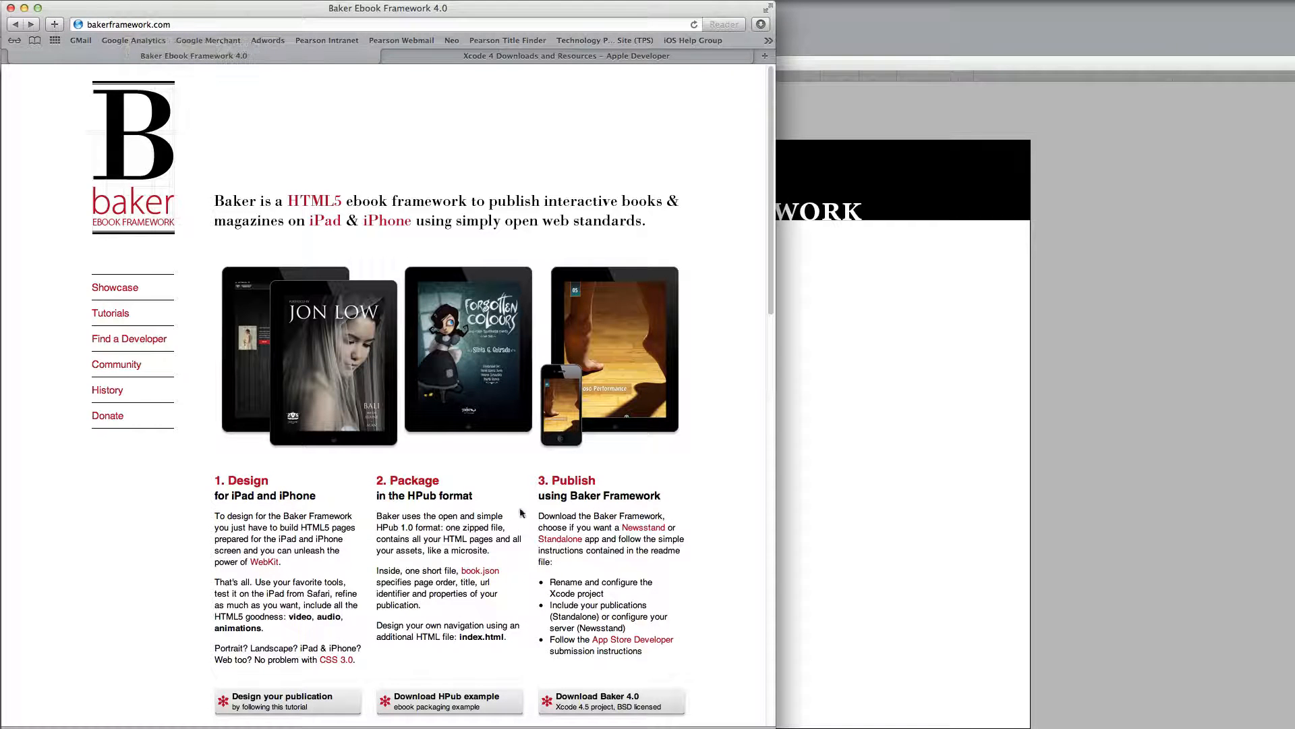
scroll("down", 3)
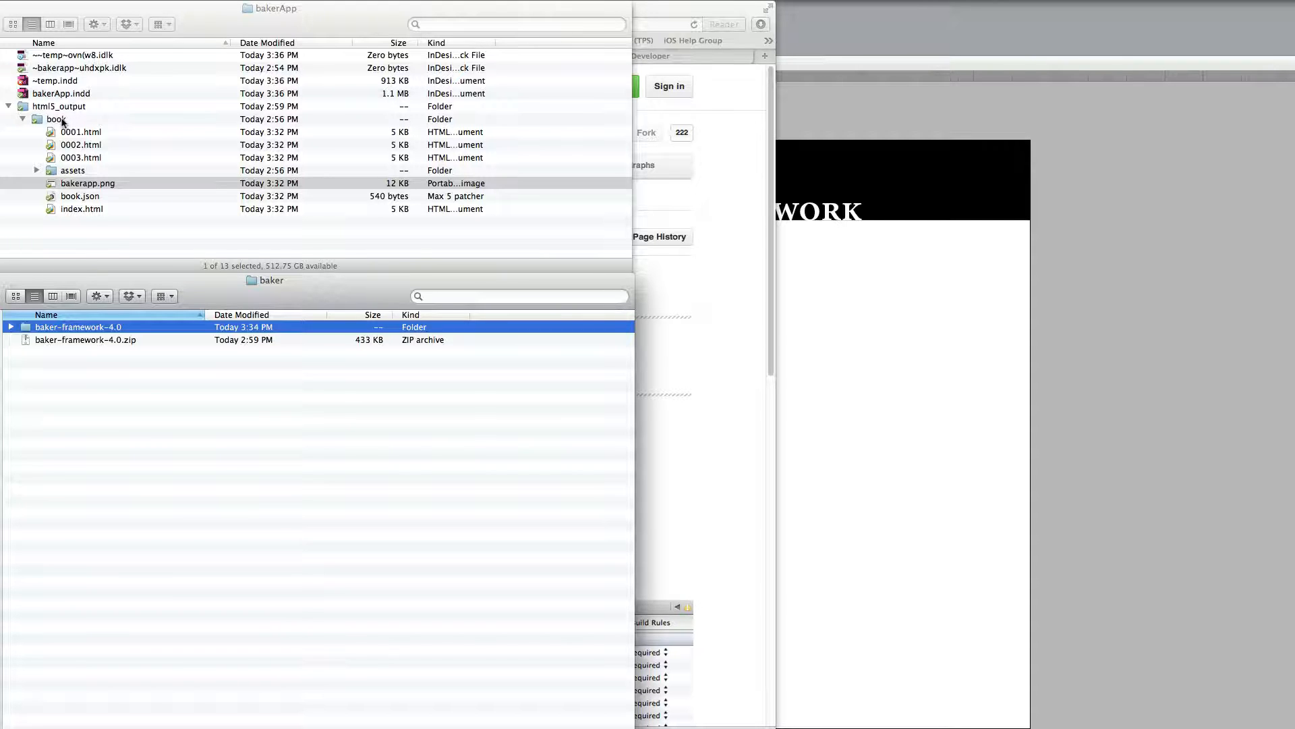
Step: Open the baker-framework-4.0 folder and select the exported book folder in html5_output
left_click(88, 182)
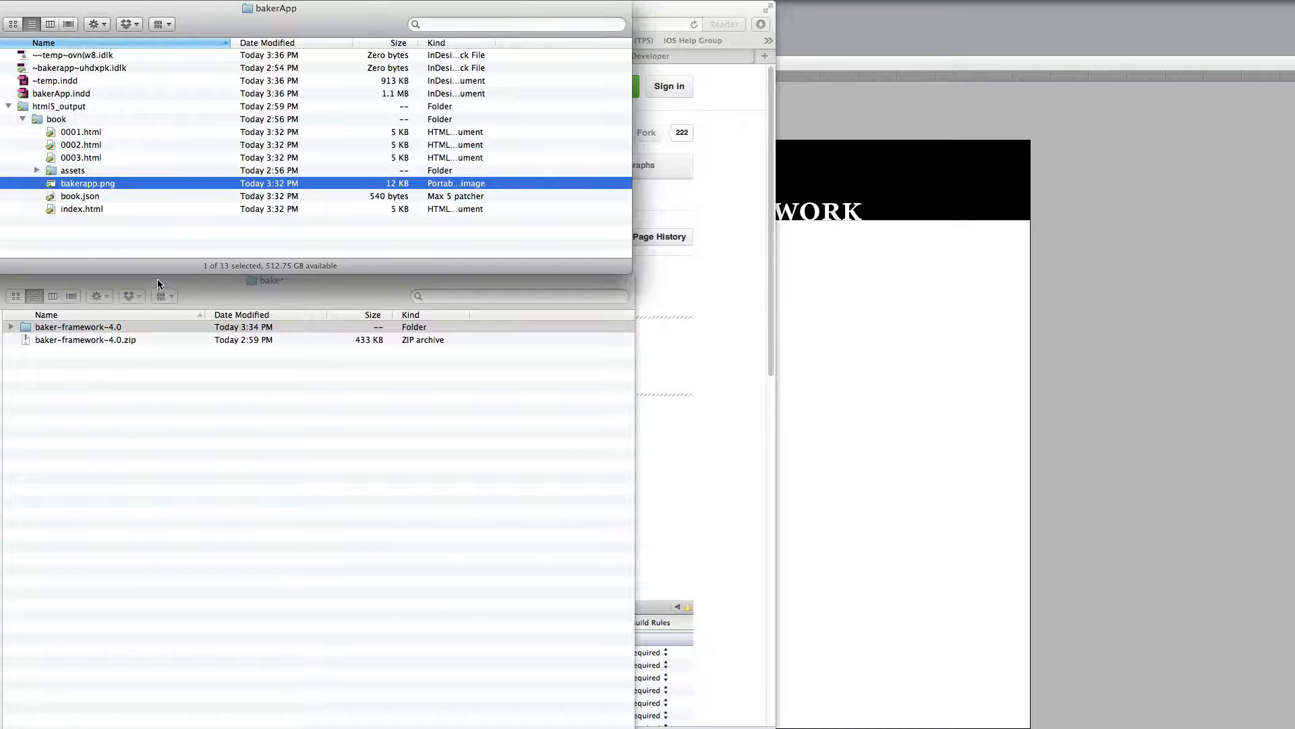
left_click(78, 326)
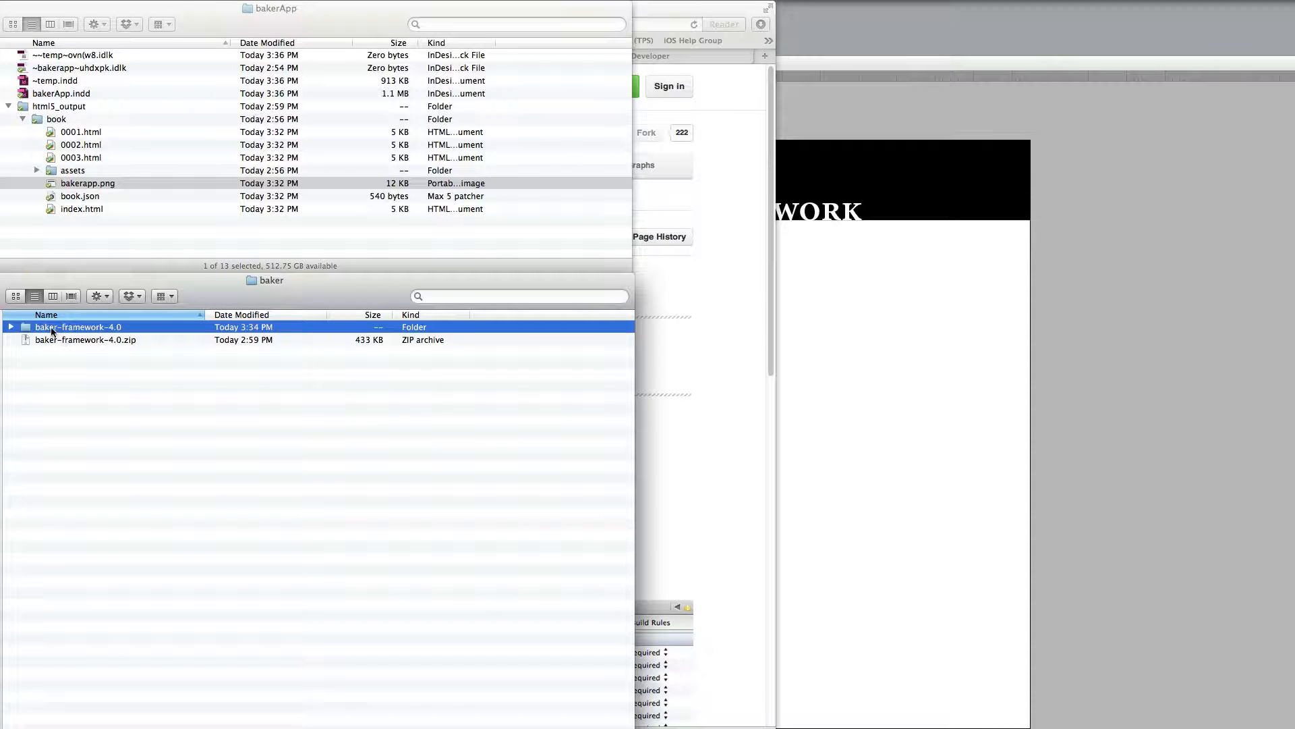
double_click(78, 326)
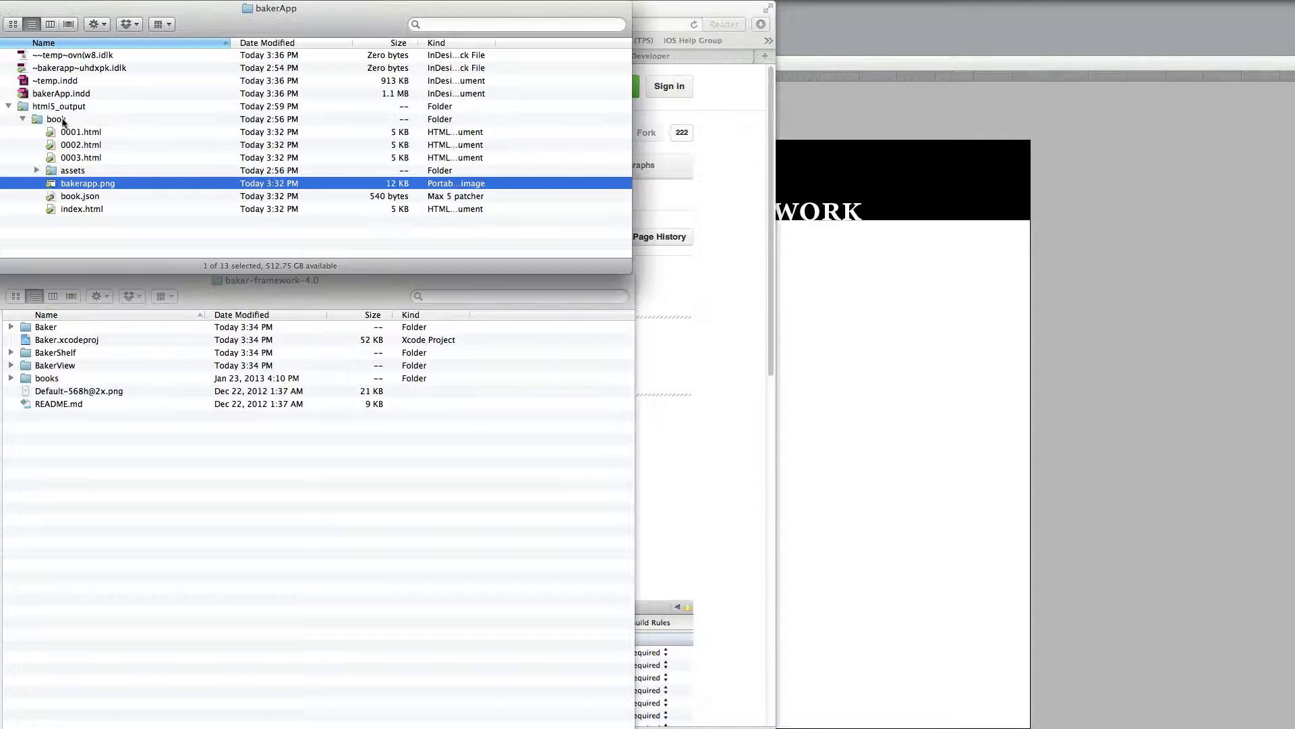
left_click(55, 118)
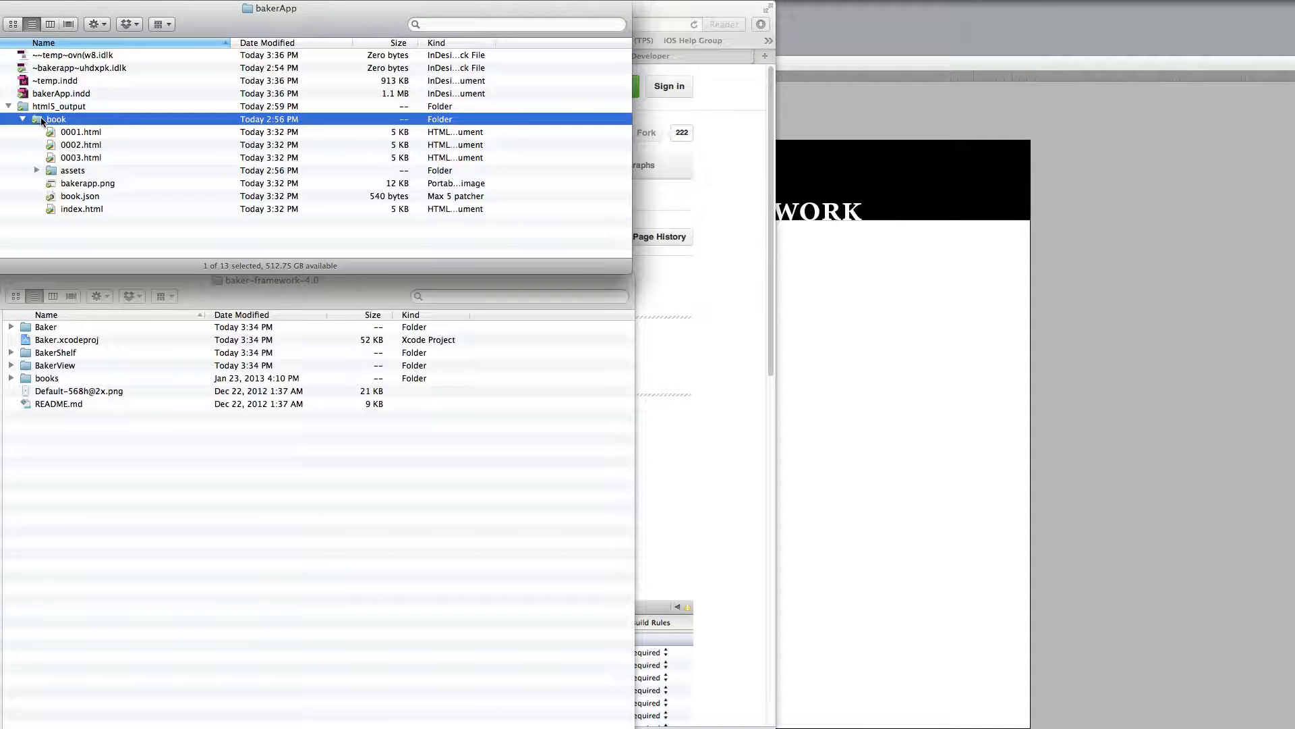
Step: Copy the exported book folder into baker-framework-4.0/books and expand books to confirm
left_click(73, 170)
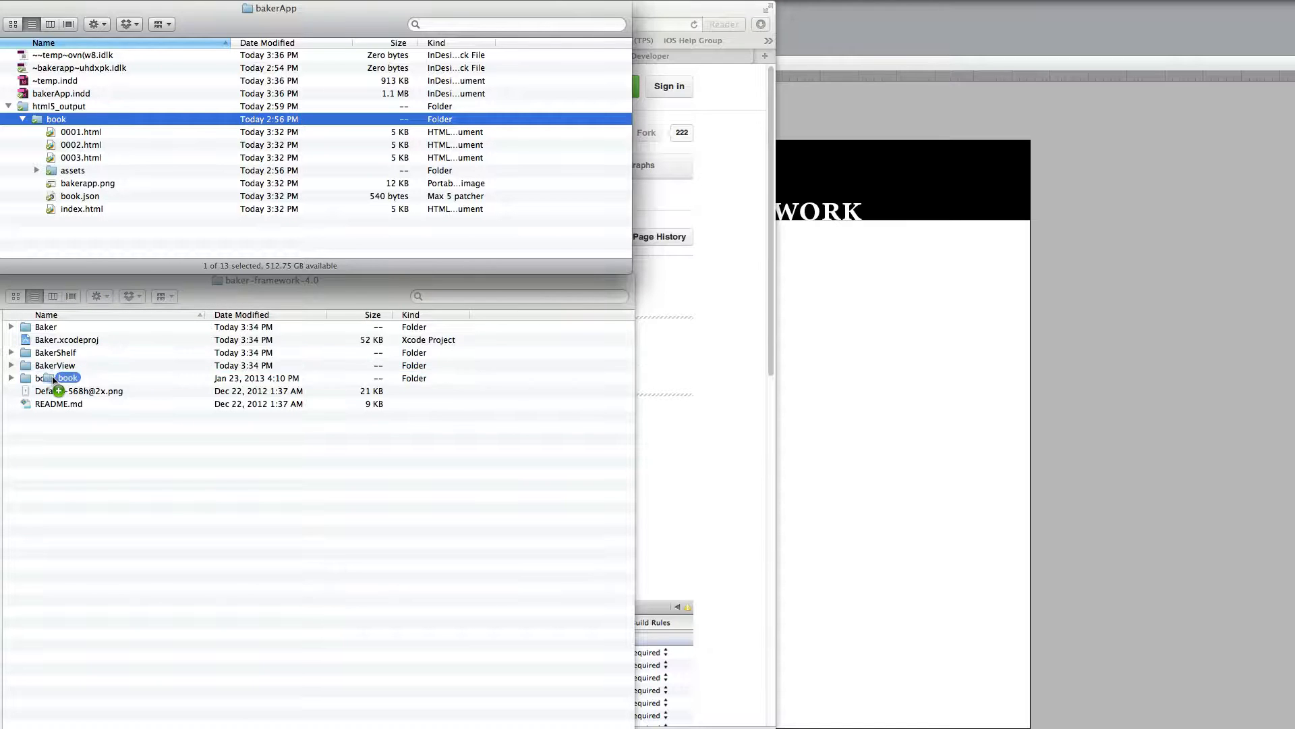
type("books")
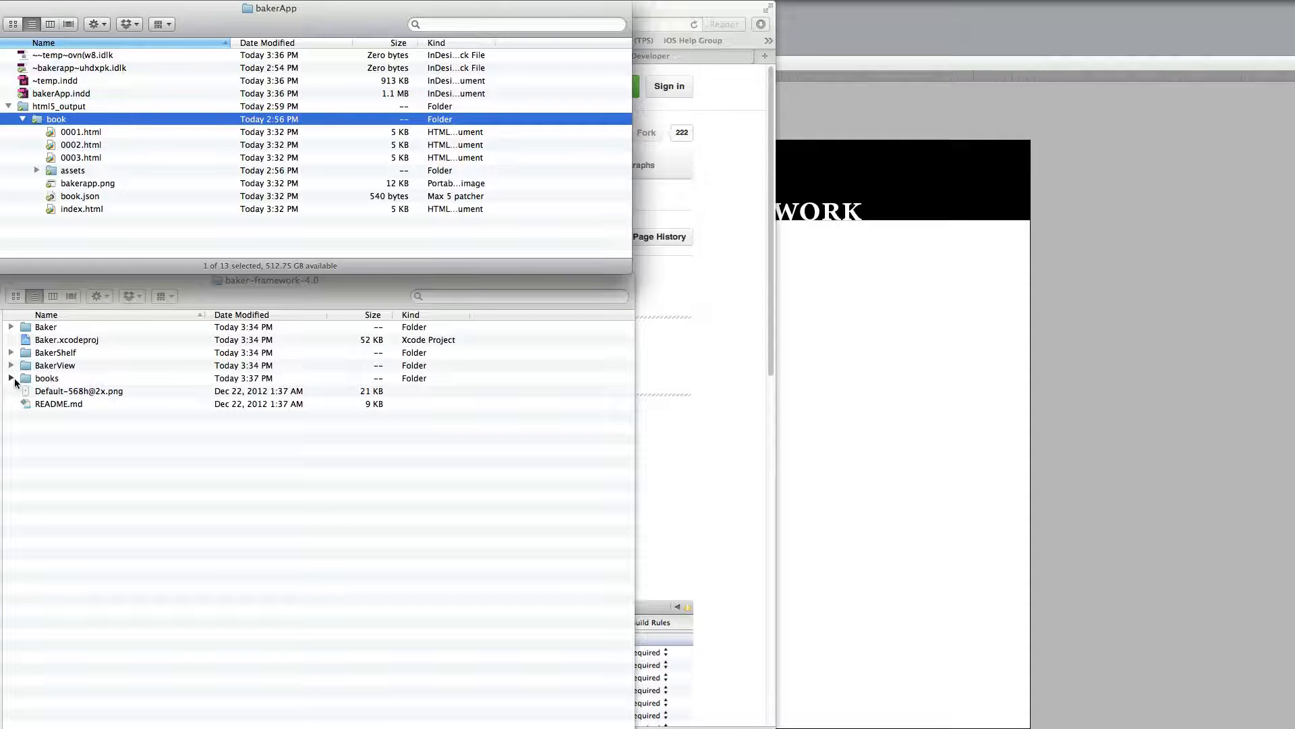
left_click(10, 378)
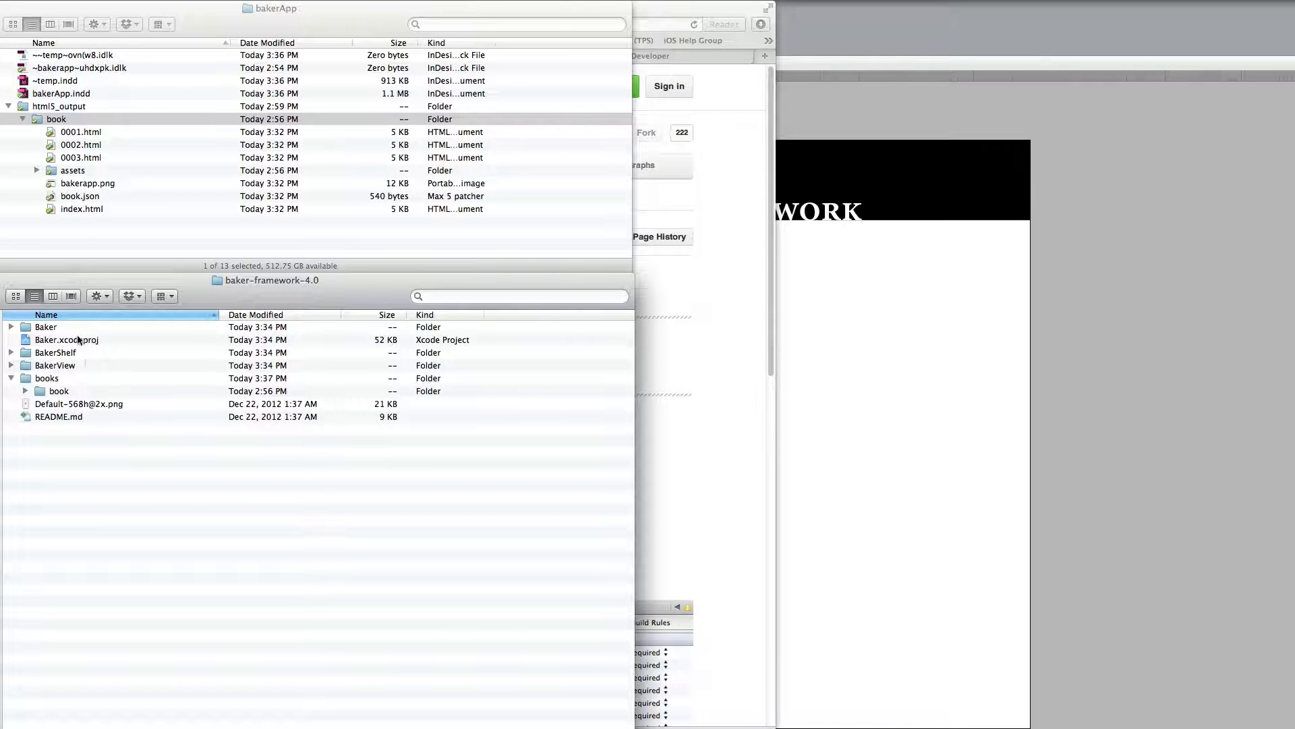
Step: Open Baker.xcodeproj from the baker-framework-4.0 folder in Xcode
left_click(67, 339)
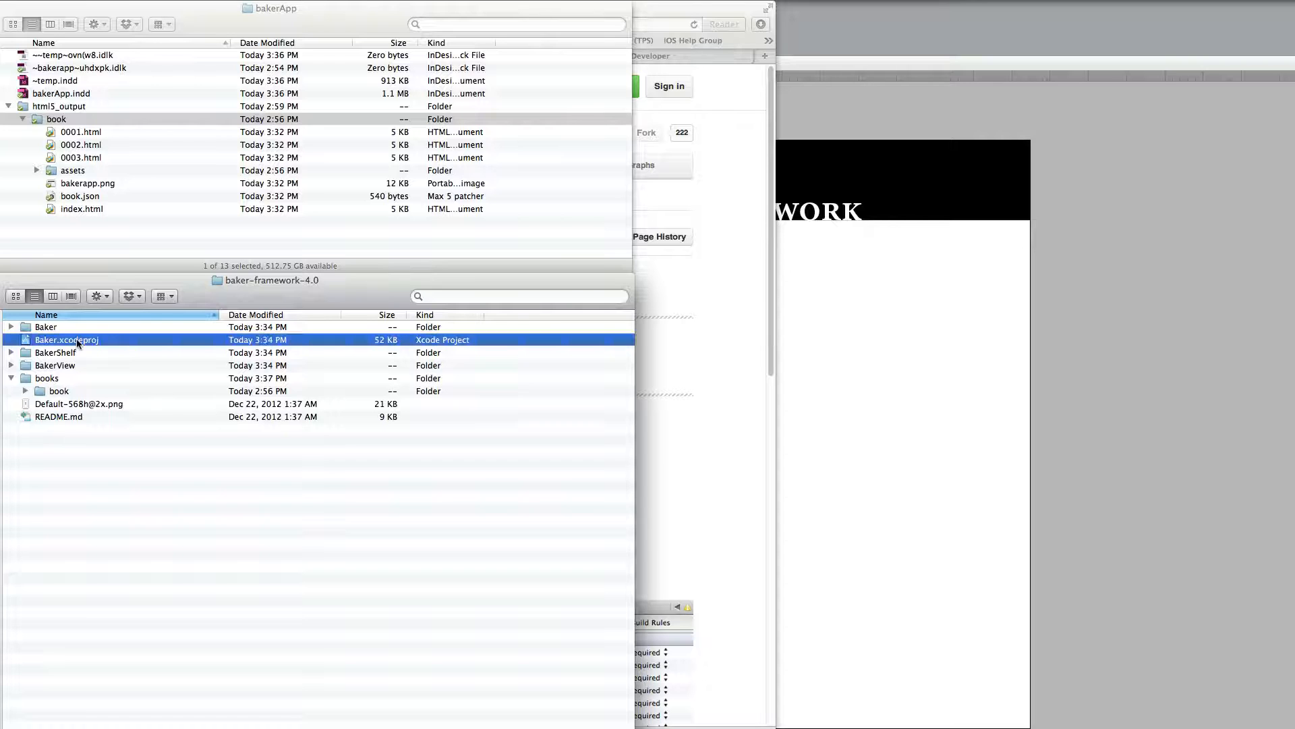
double_click(67, 339)
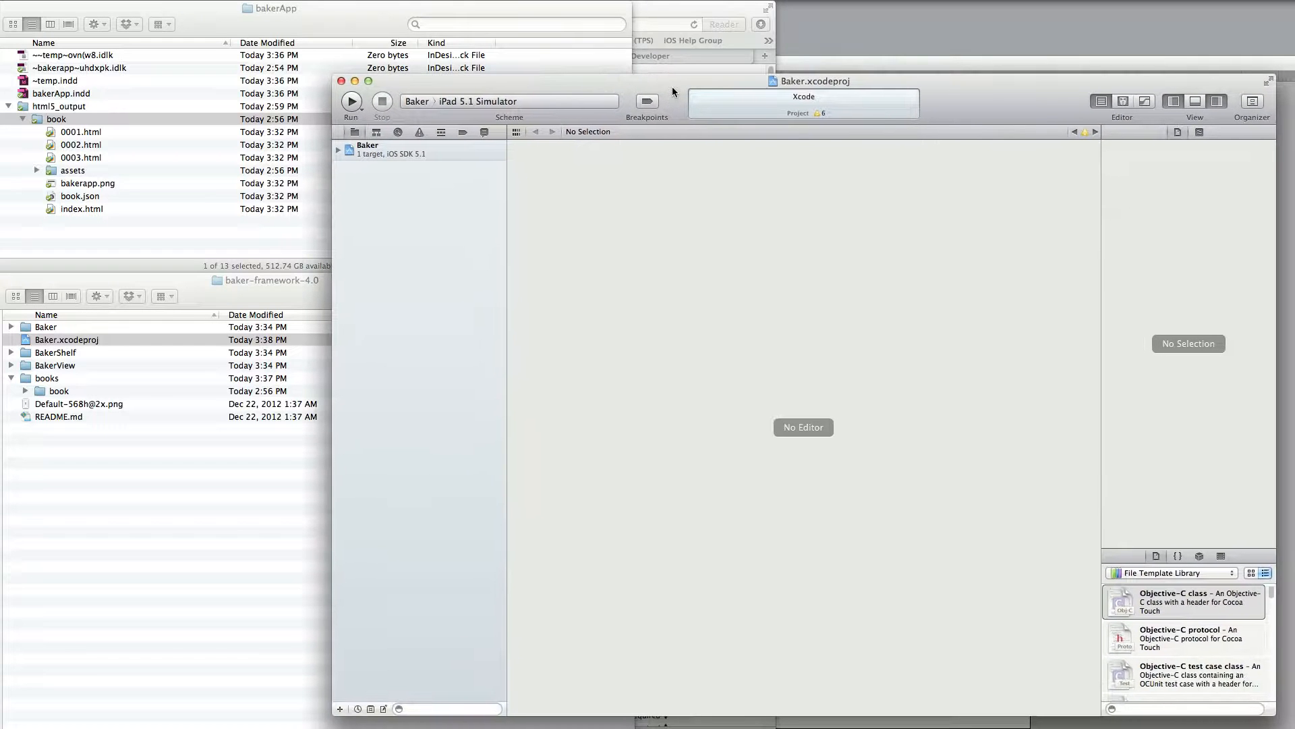
mouse_move(586, 313)
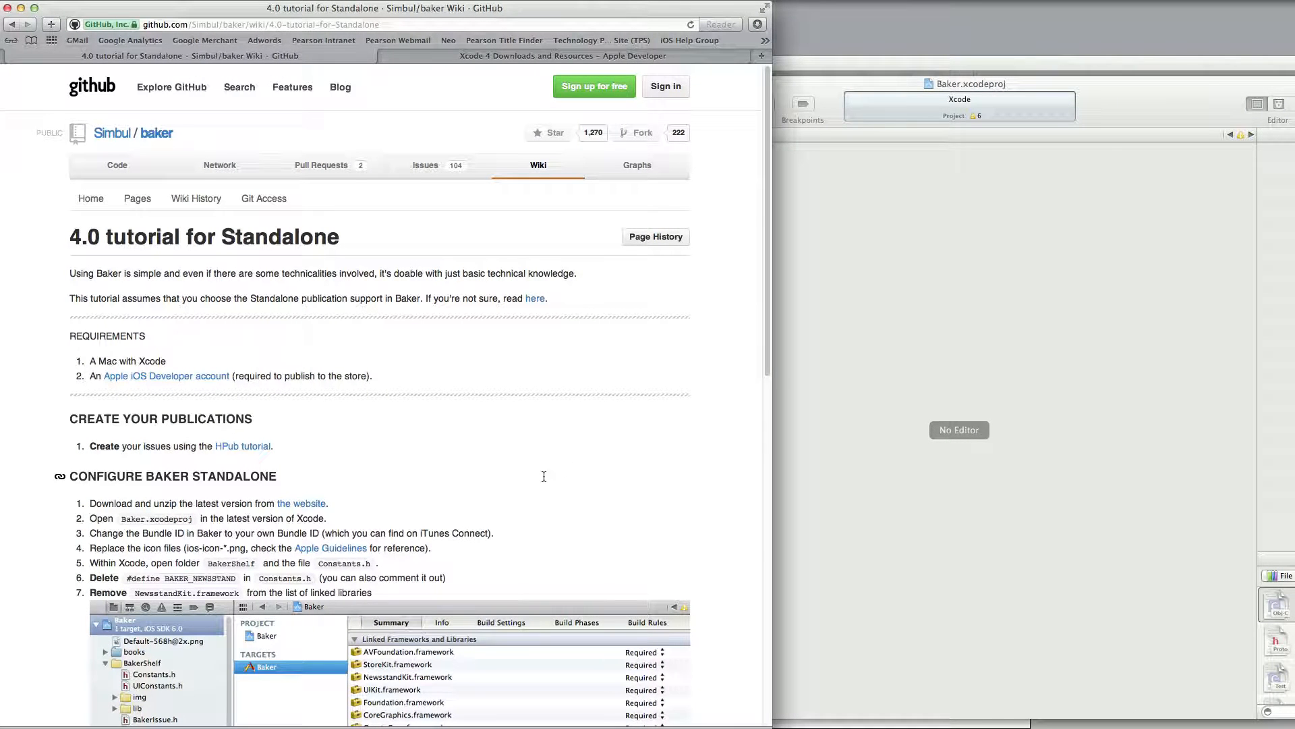
Step: Scroll the GitHub Baker 4.0 Standalone tutorial to Configure Baker Standalone
scroll("down", 3)
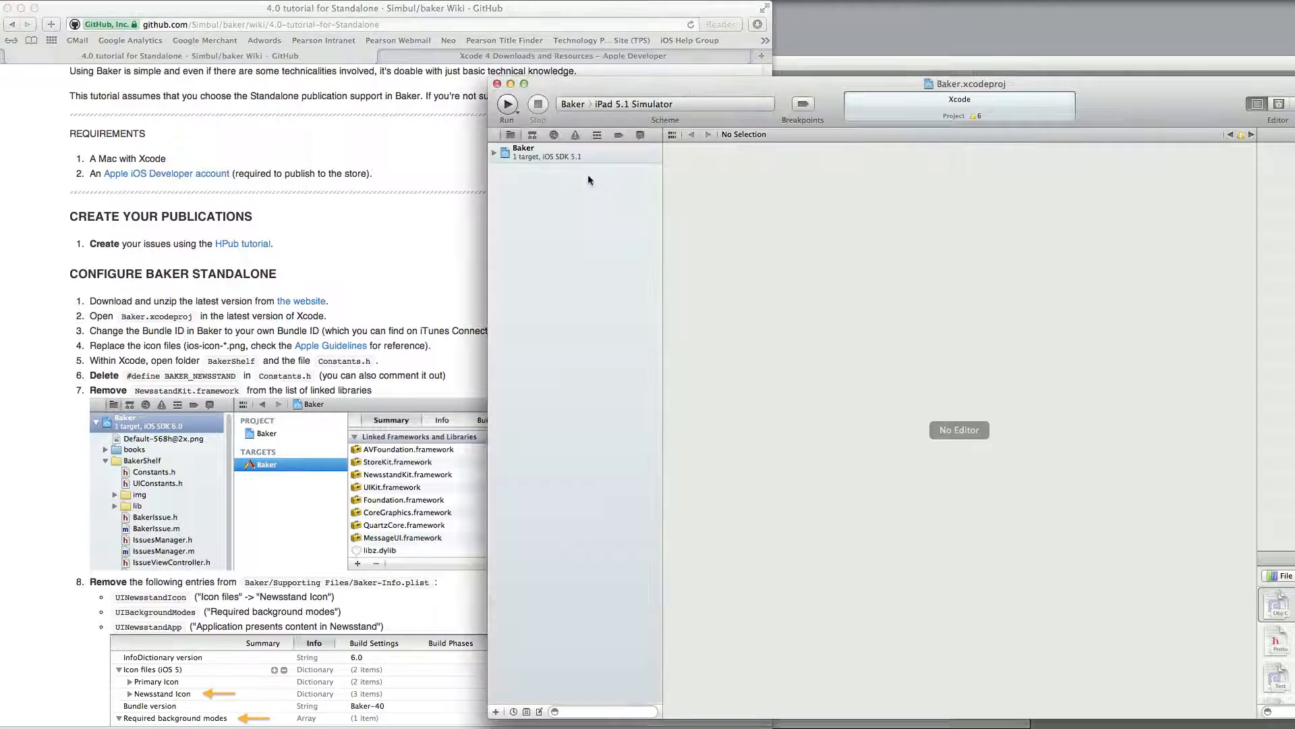
Step: Review the Baker target Summary: bundle identifier com.yourcompany.Baker, iPad-only devices, deployment target 5.0
left_click(523, 152)
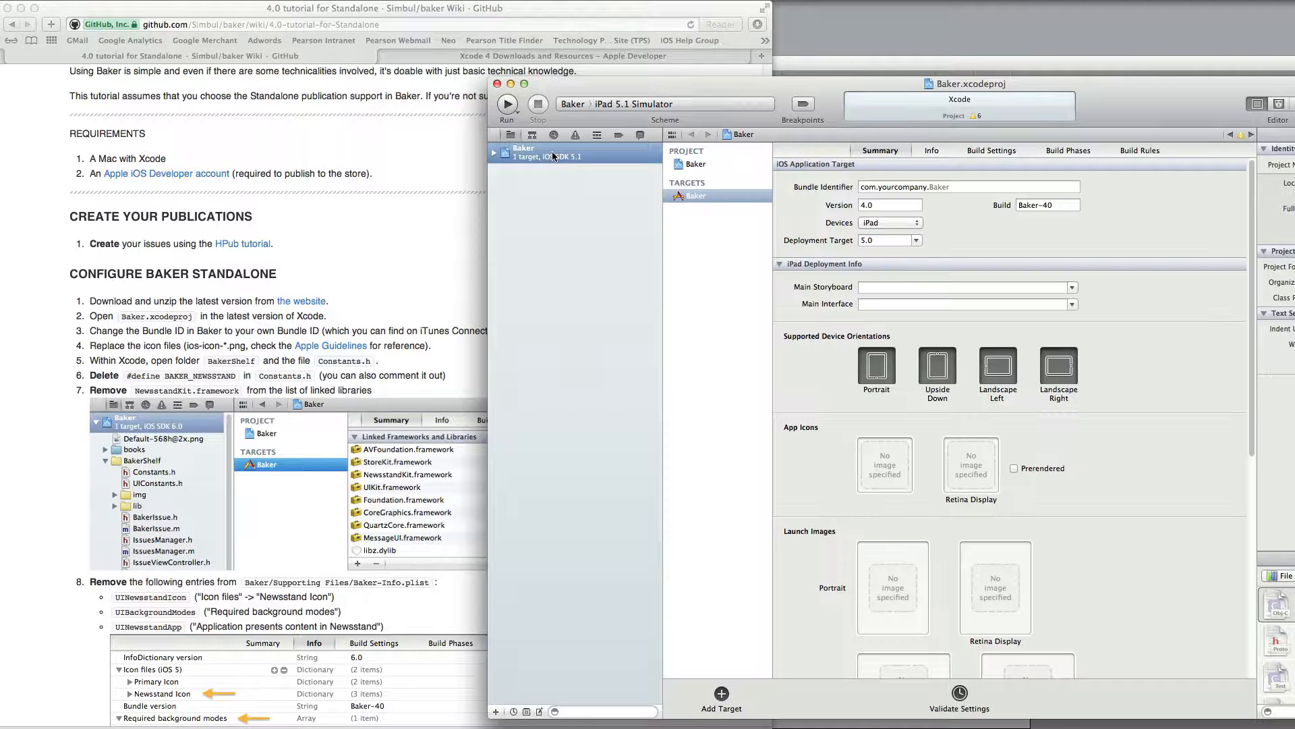
left_click(965, 186)
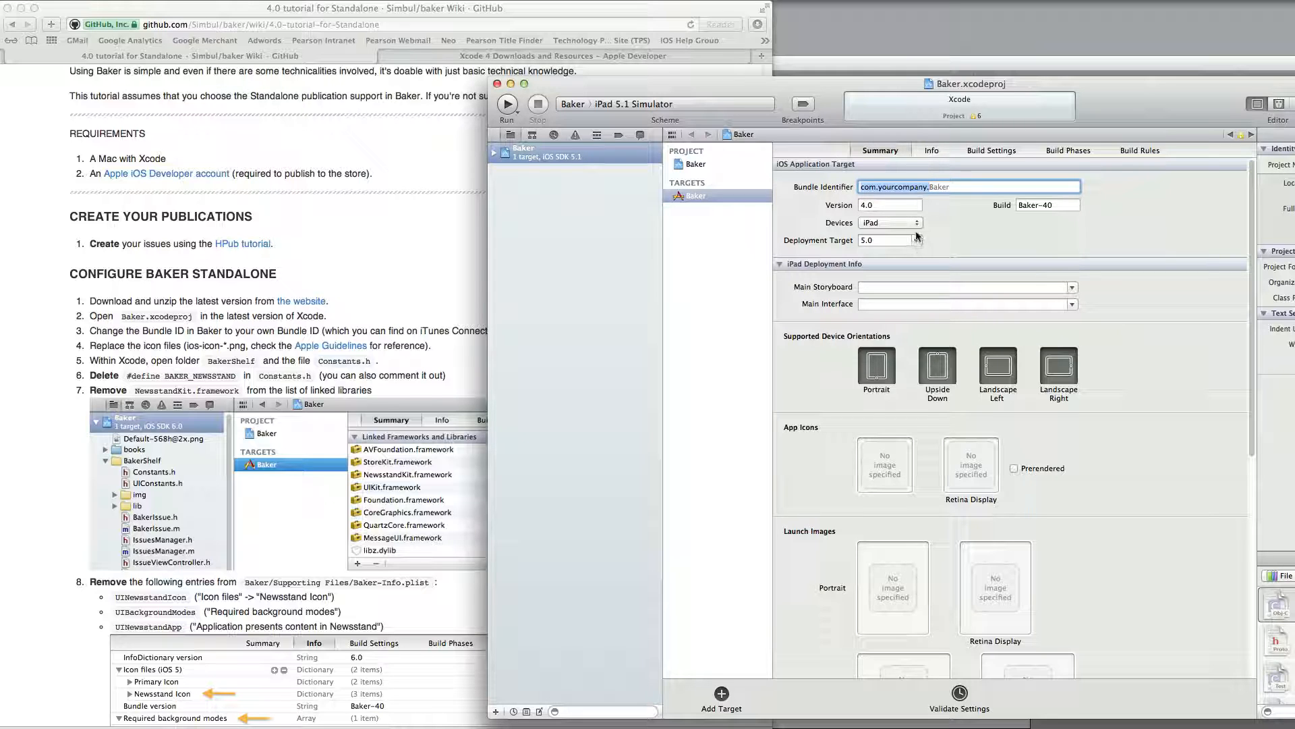
left_click(891, 222)
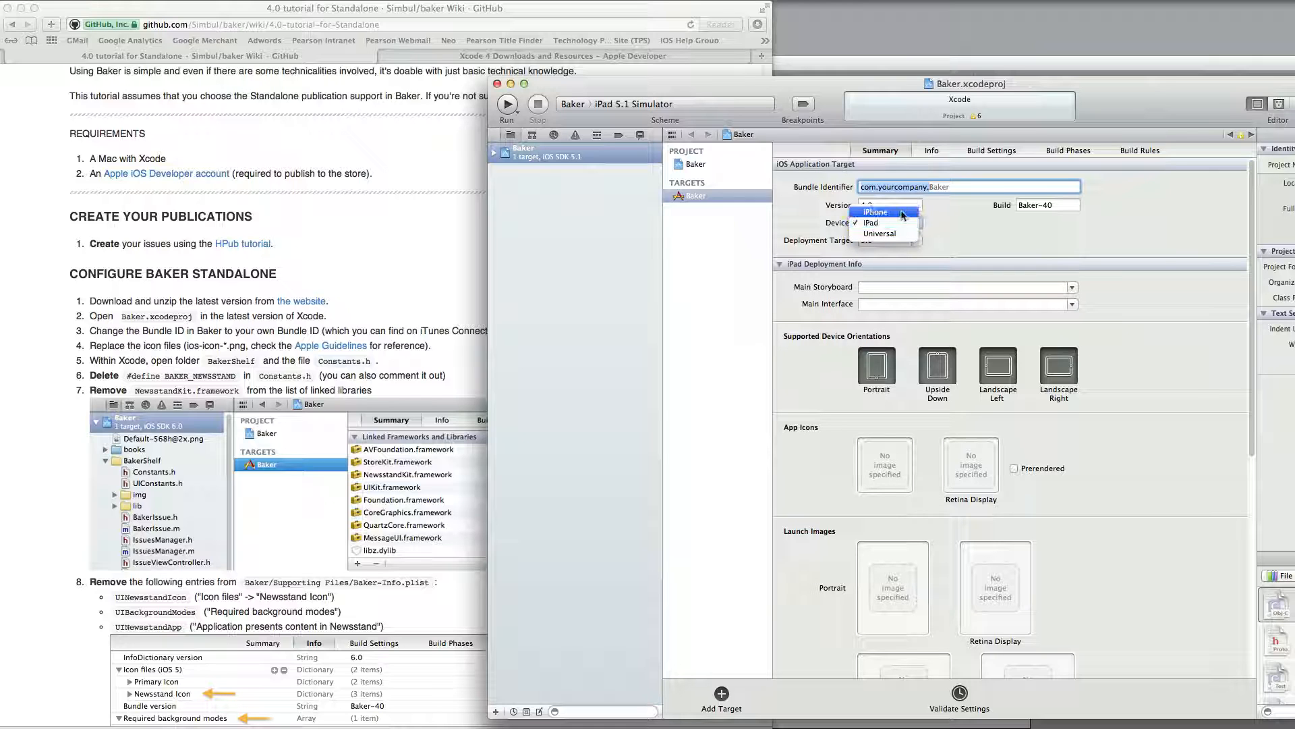
left_click(872, 221)
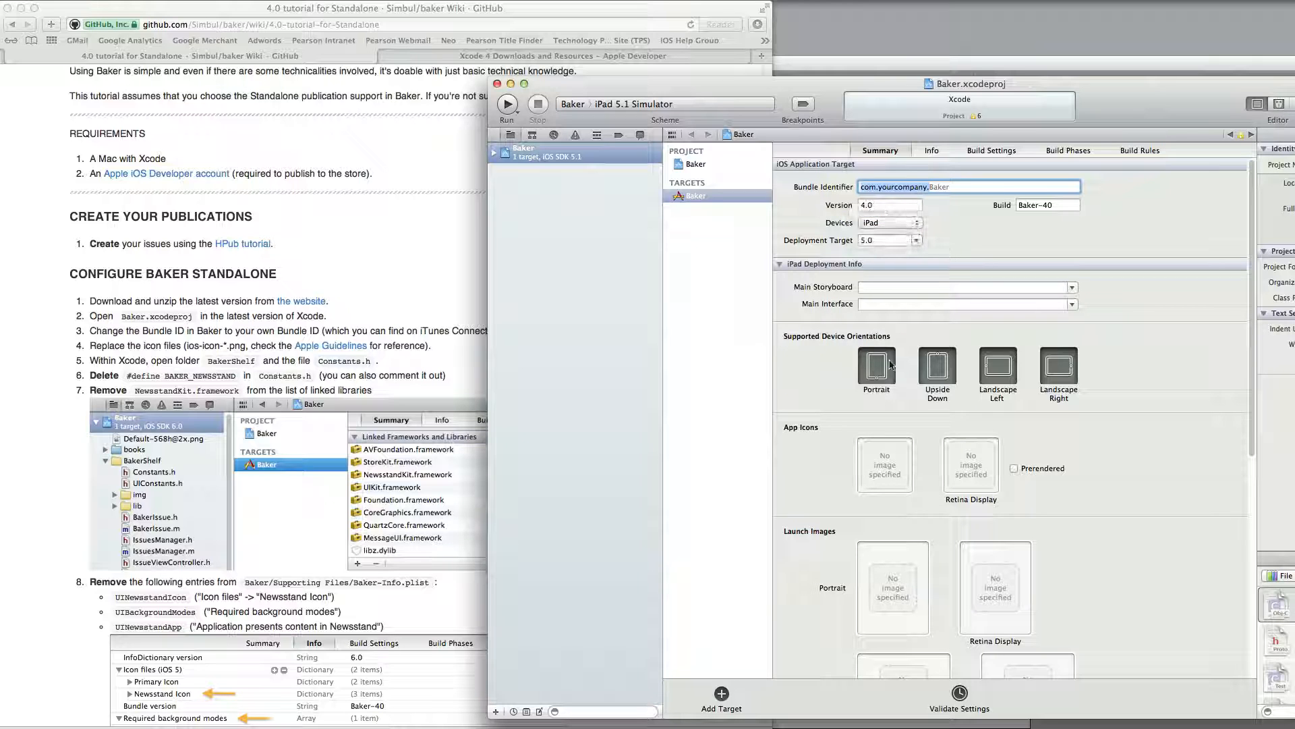
mouse_move(894, 510)
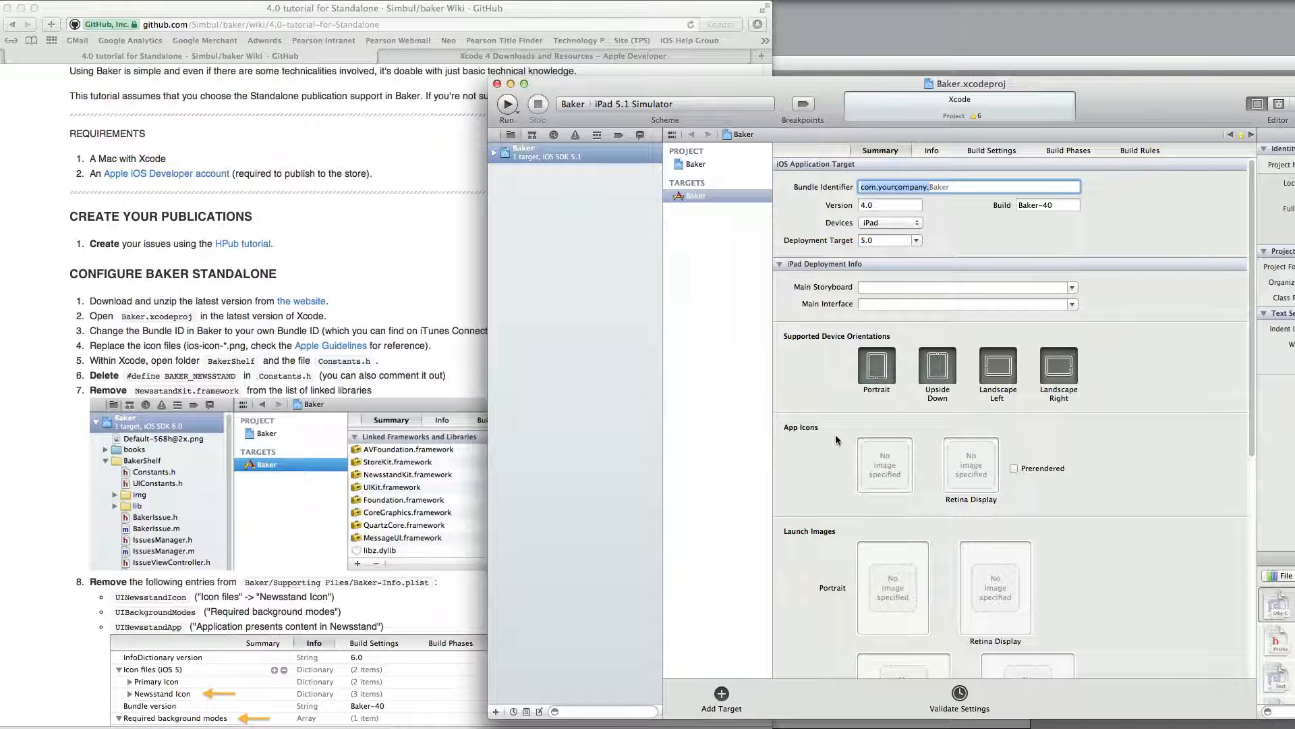
scroll("down", 3)
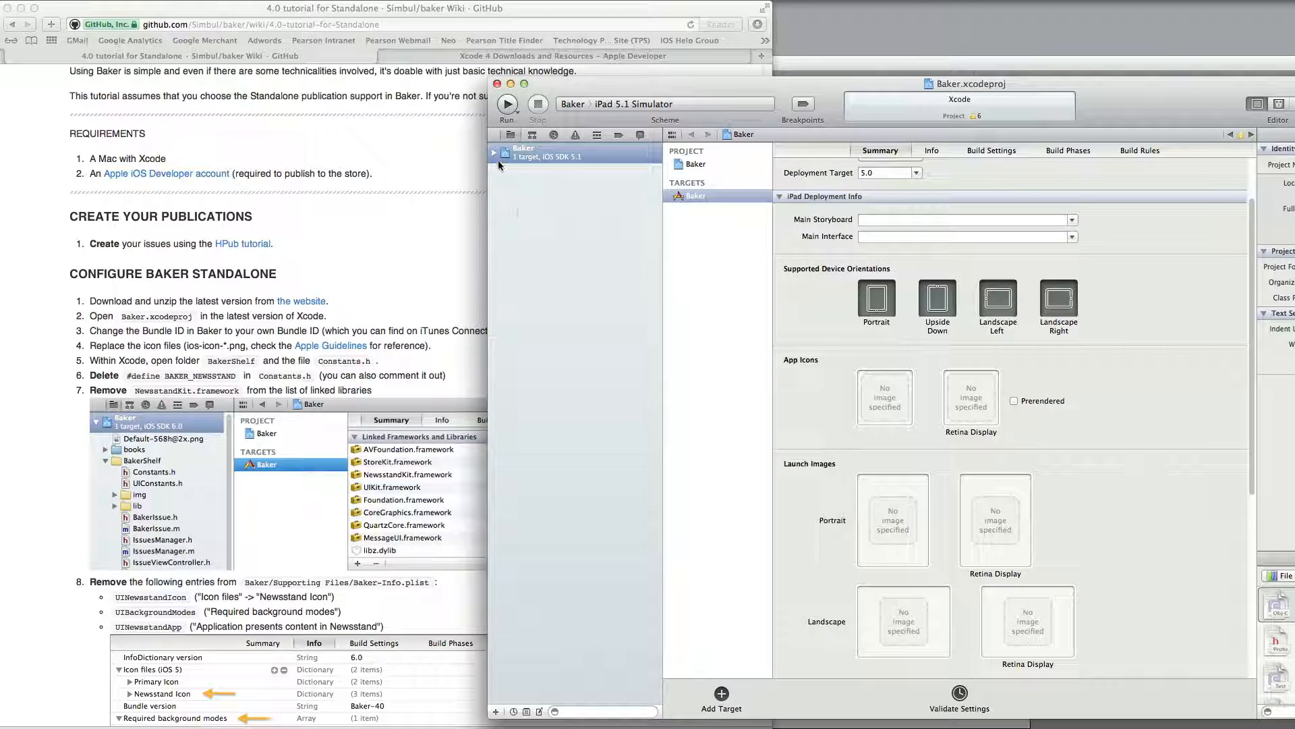
Step: Expand the Baker project's BakerShelf group and look through Constants.h in the editor
left_click(495, 157)
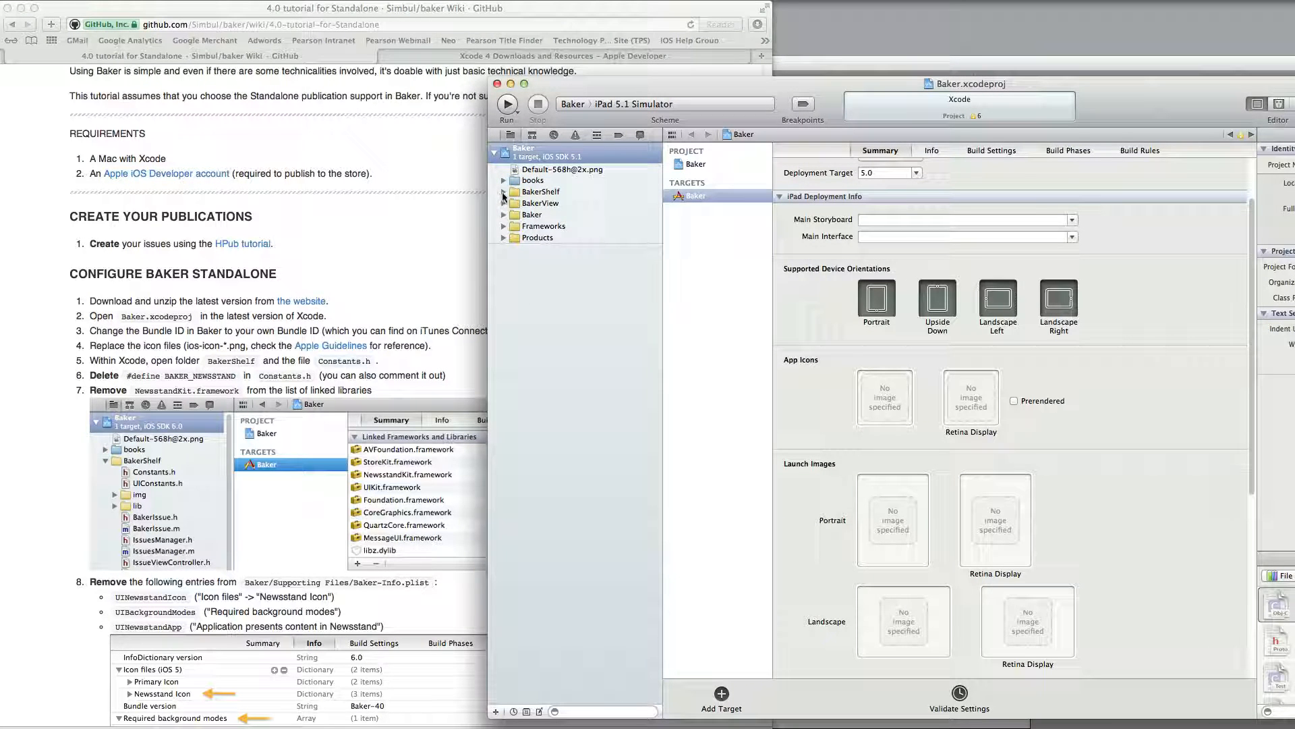
left_click(504, 191)
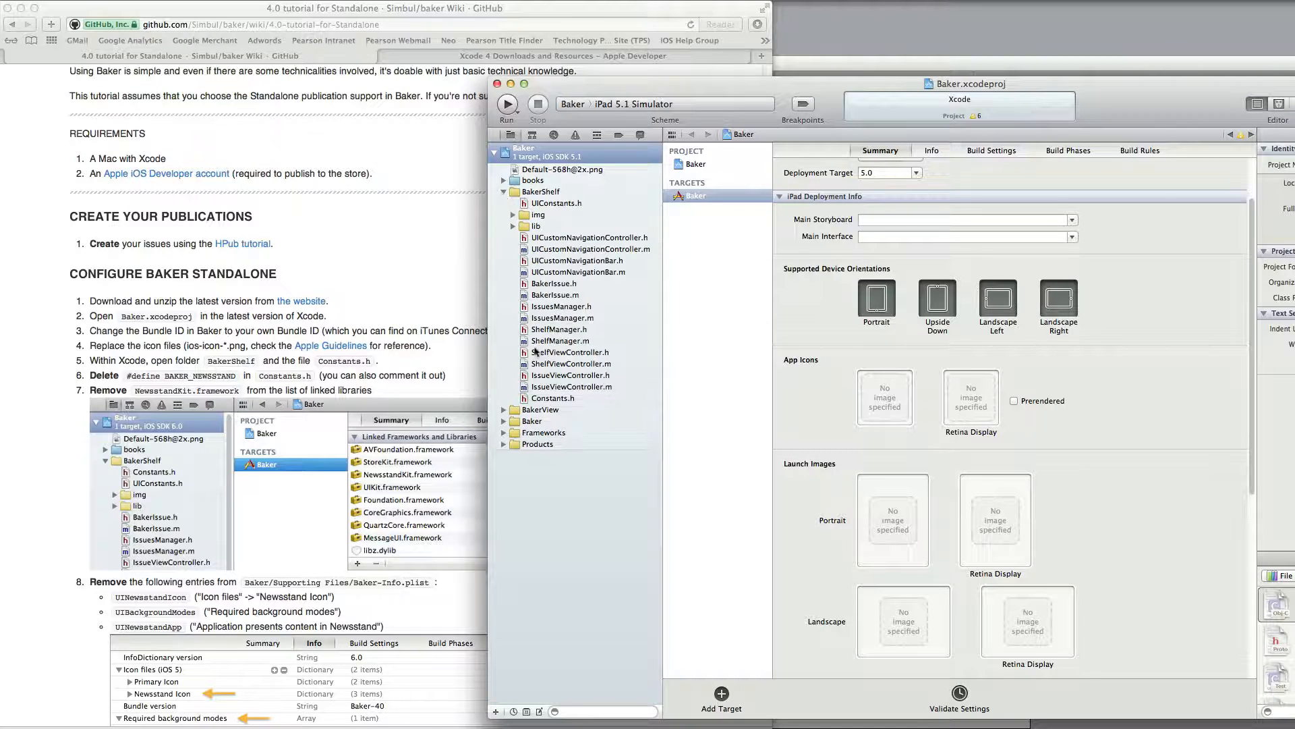
left_click(553, 397)
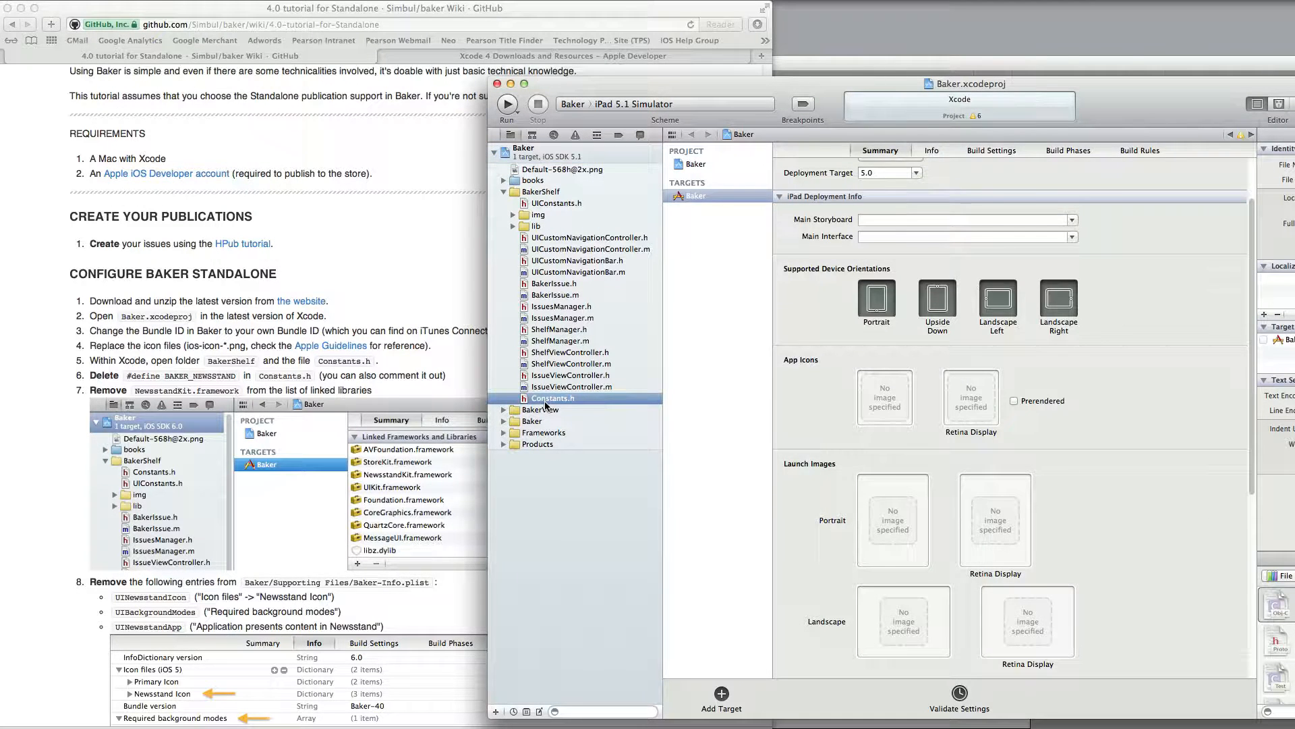
left_click(552, 397)
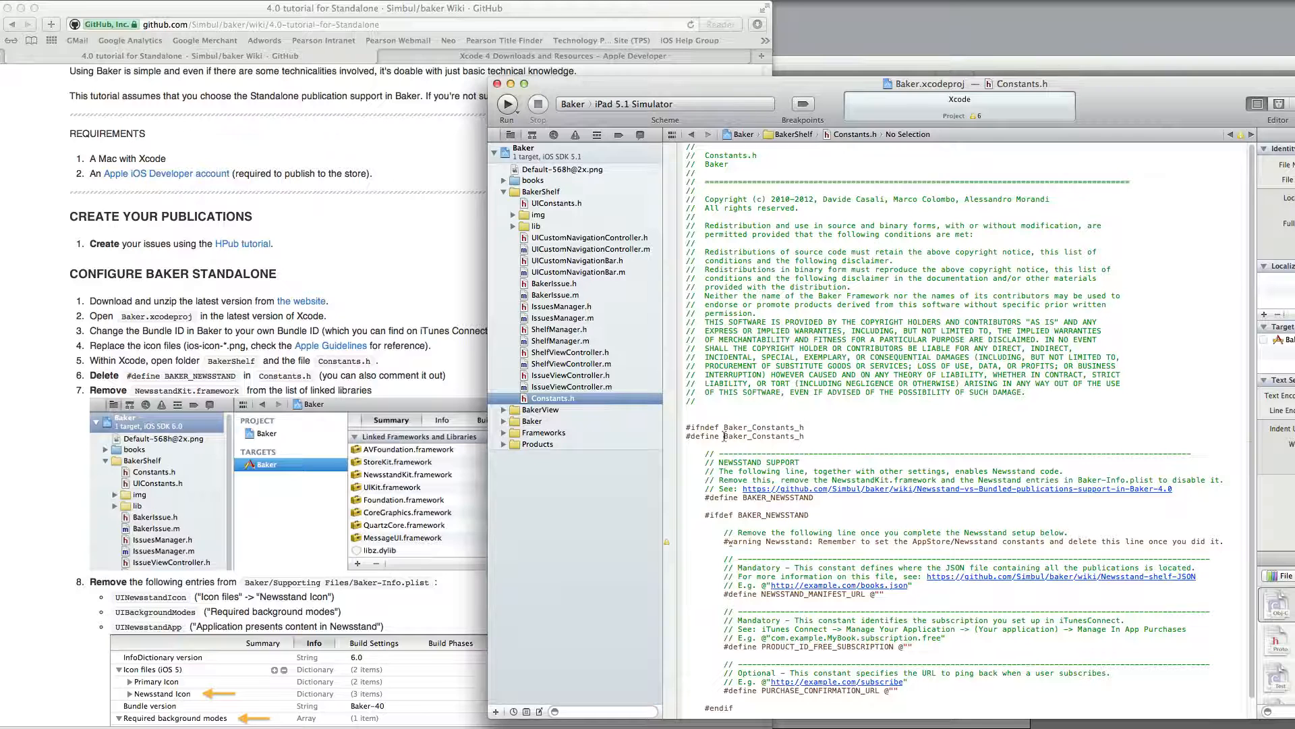
scroll("down", 3)
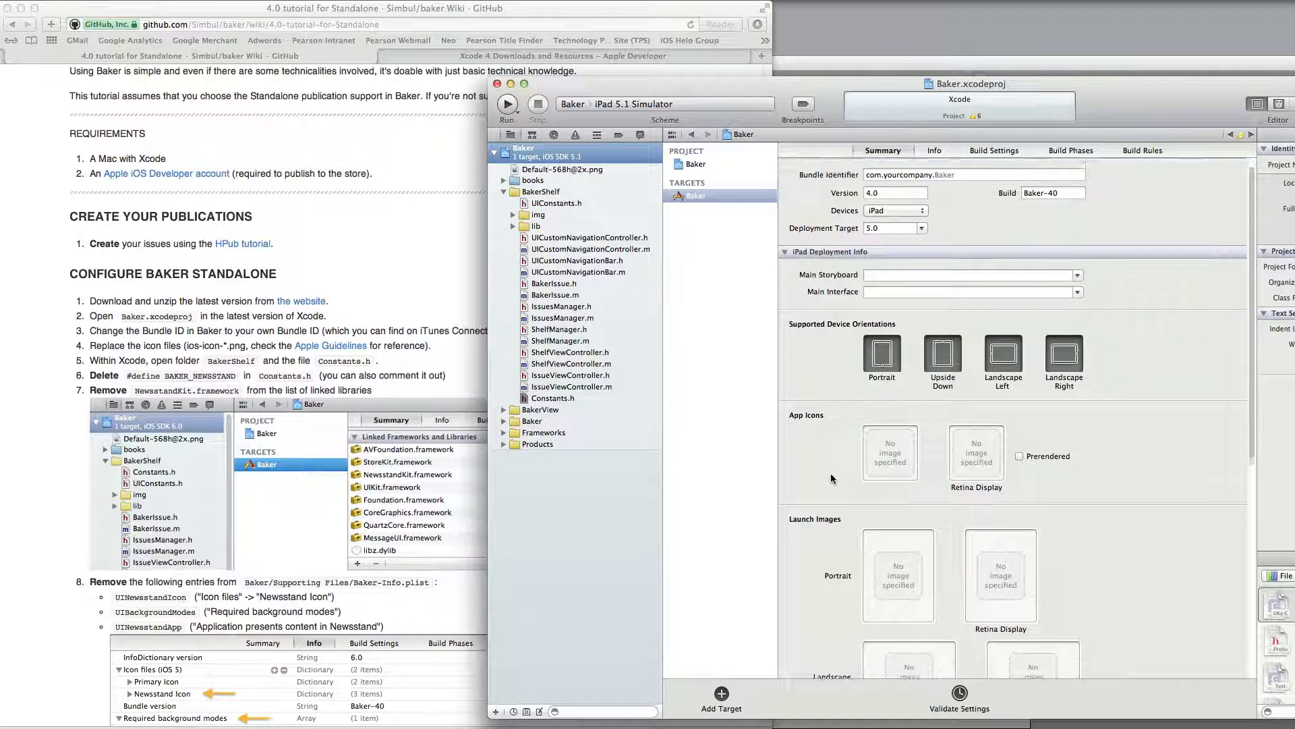
Step: Remove NewsstandKit.framework under Linked Frameworks and Libraries in the target Summary
scroll("down", 3)
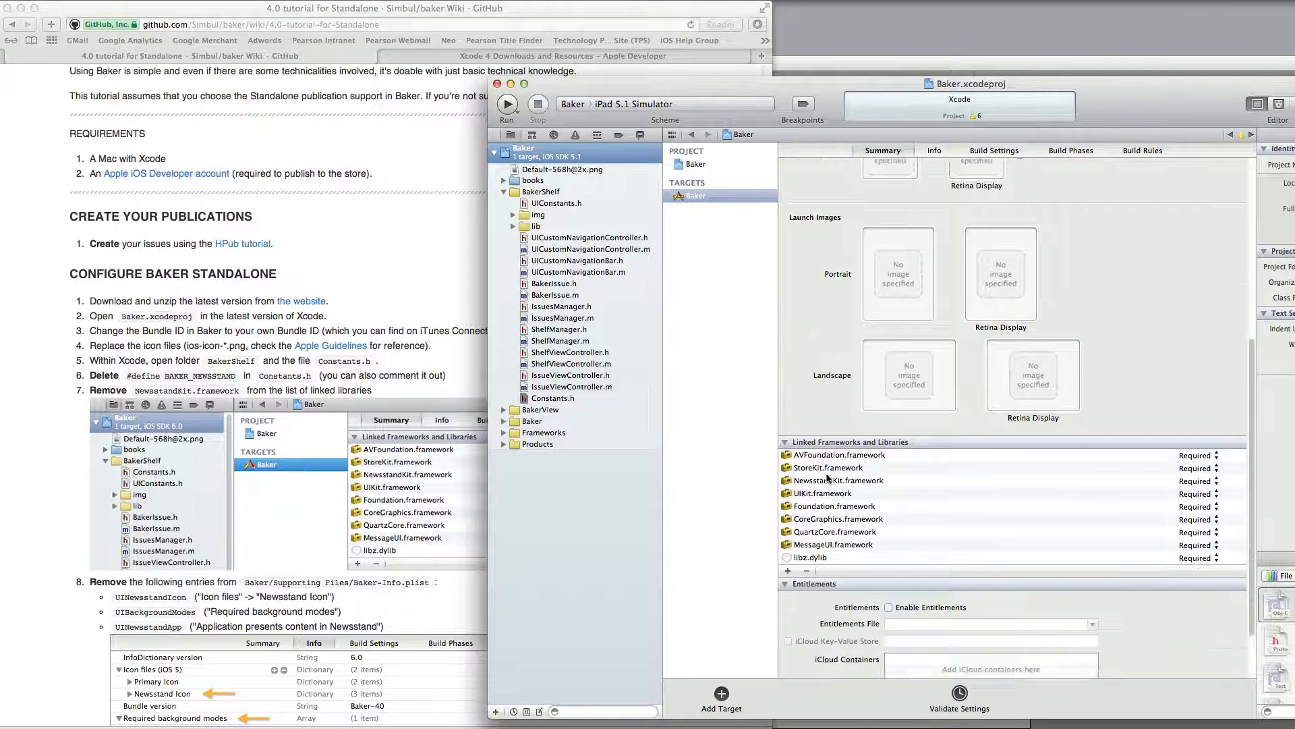
scroll("down", 3)
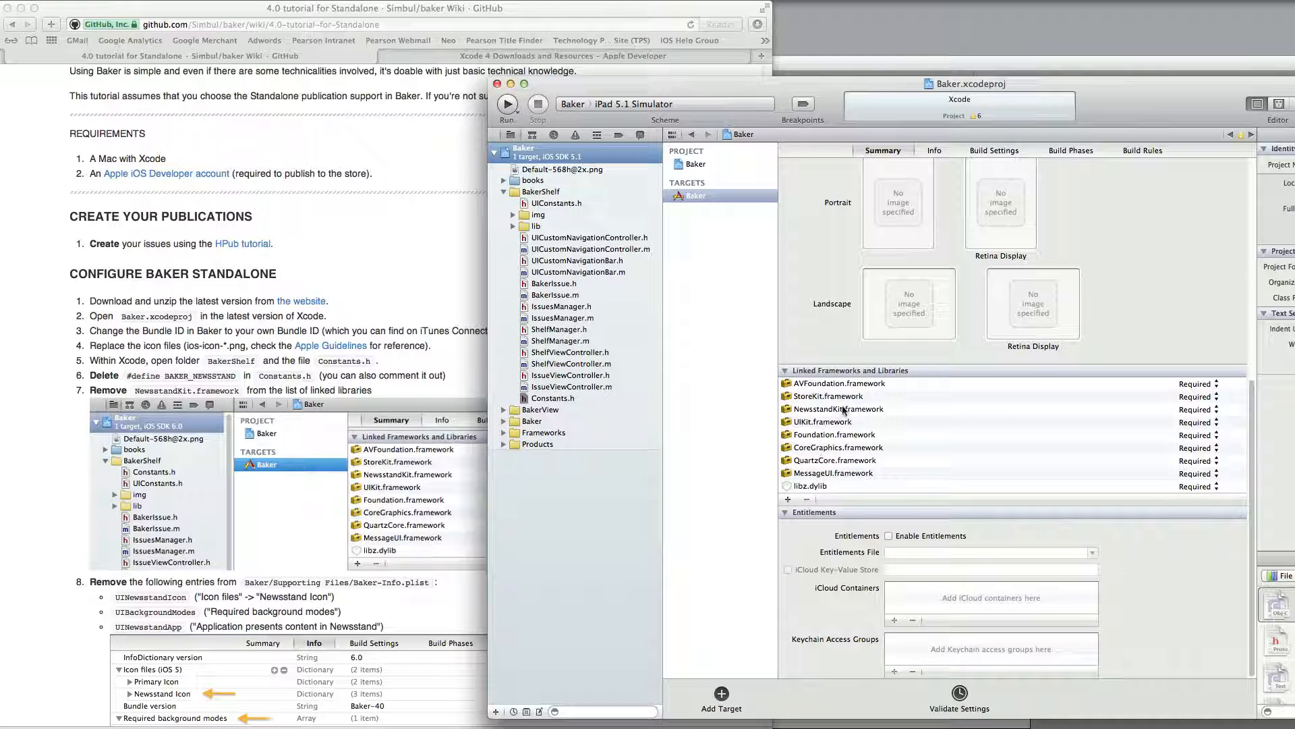
left_click(838, 409)
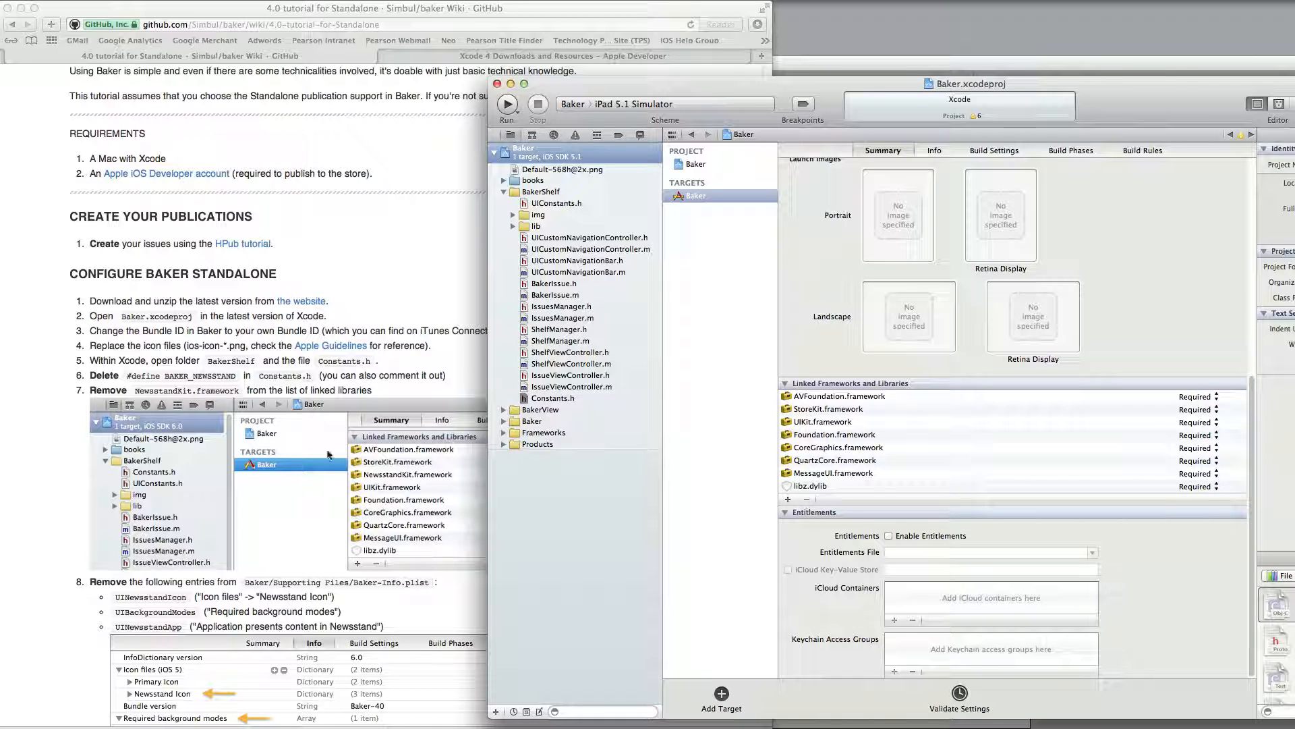
scroll("down", 3)
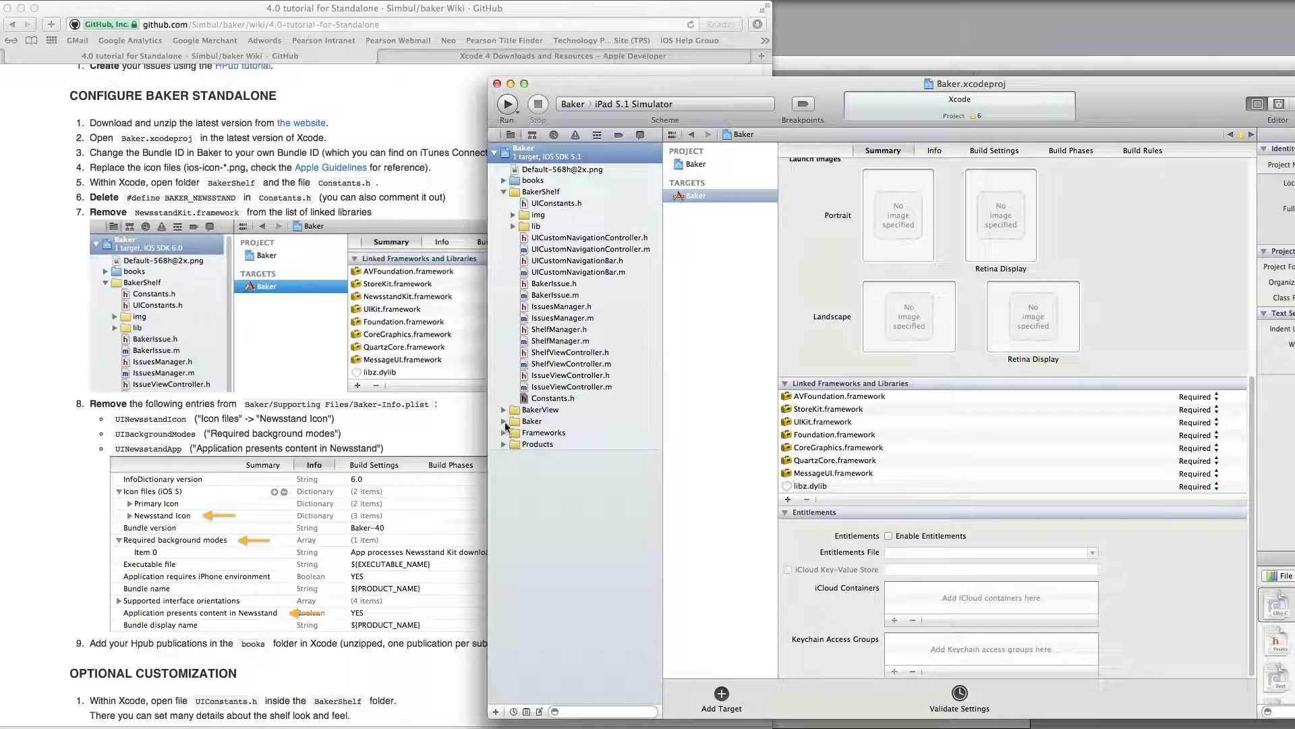
Step: Open Baker-Info.plist under Baker/Supporting Files and select the Newsstand Icon entry for deletion
left_click(503, 420)
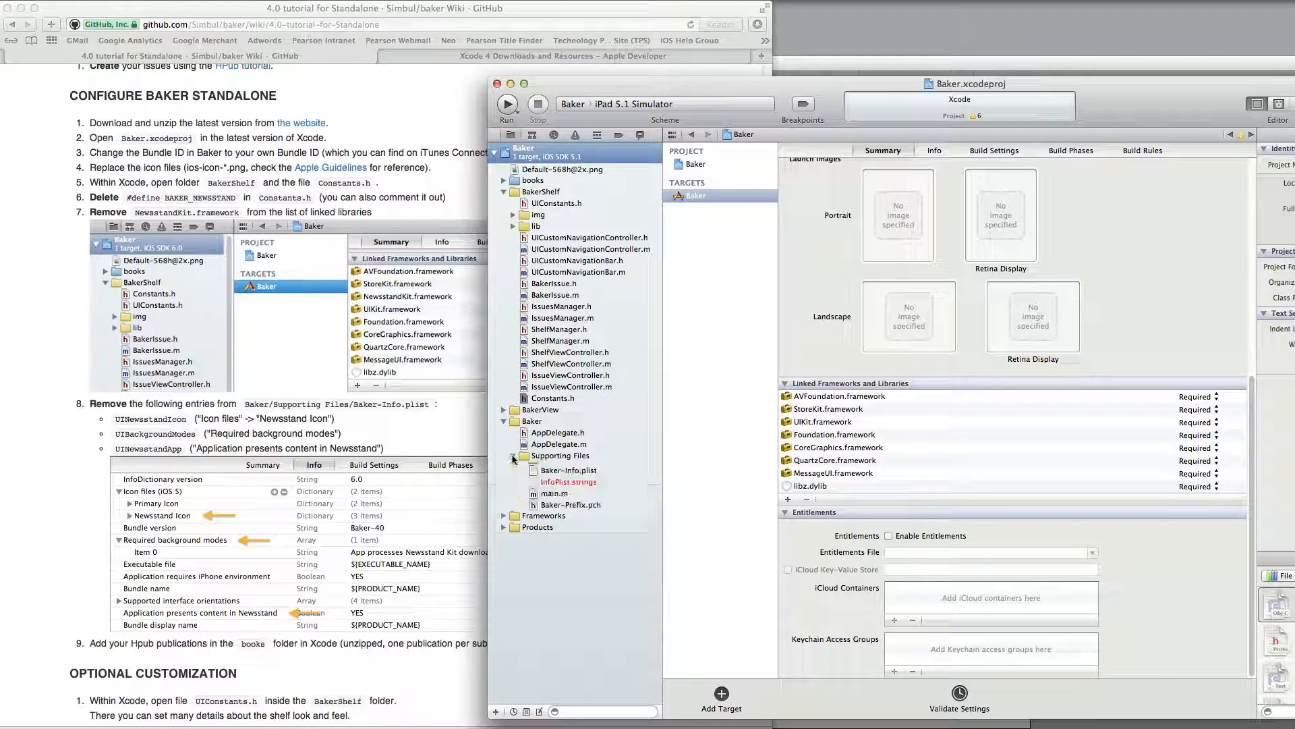
left_click(513, 455)
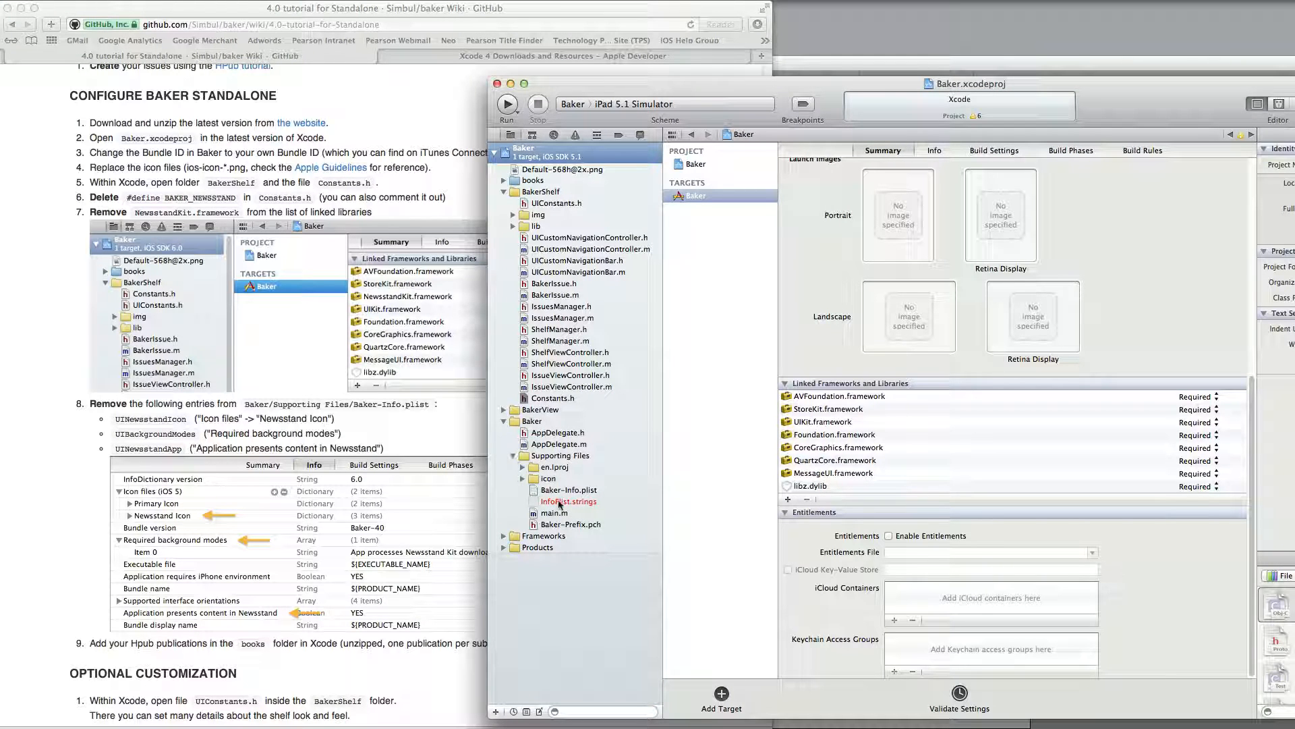
left_click(568, 489)
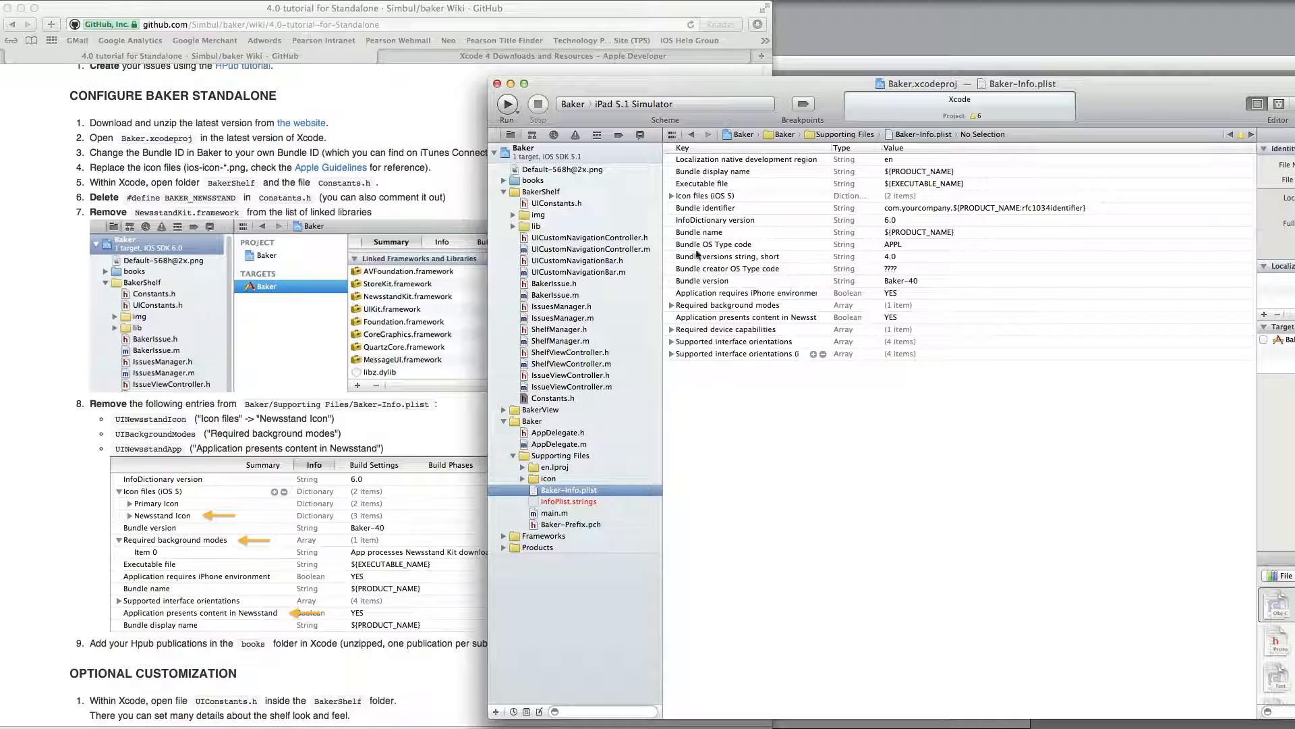
left_click(673, 195)
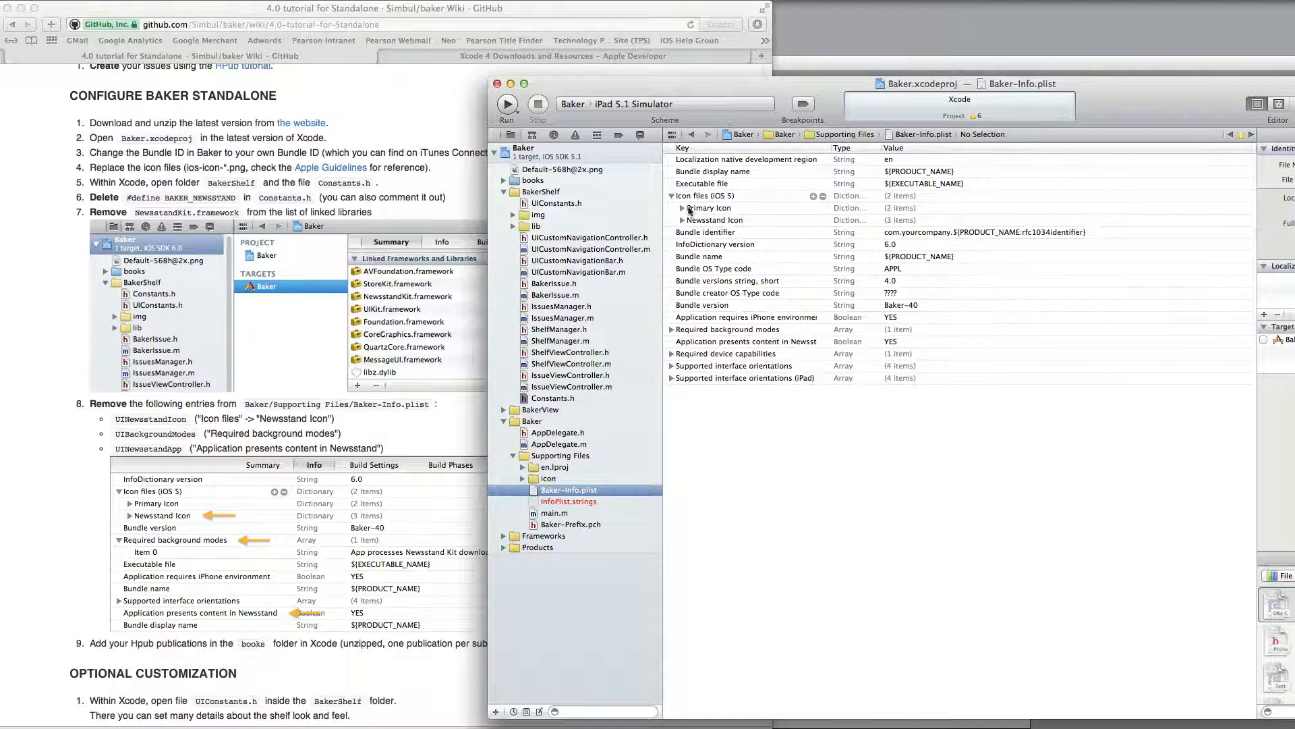
left_click(714, 220)
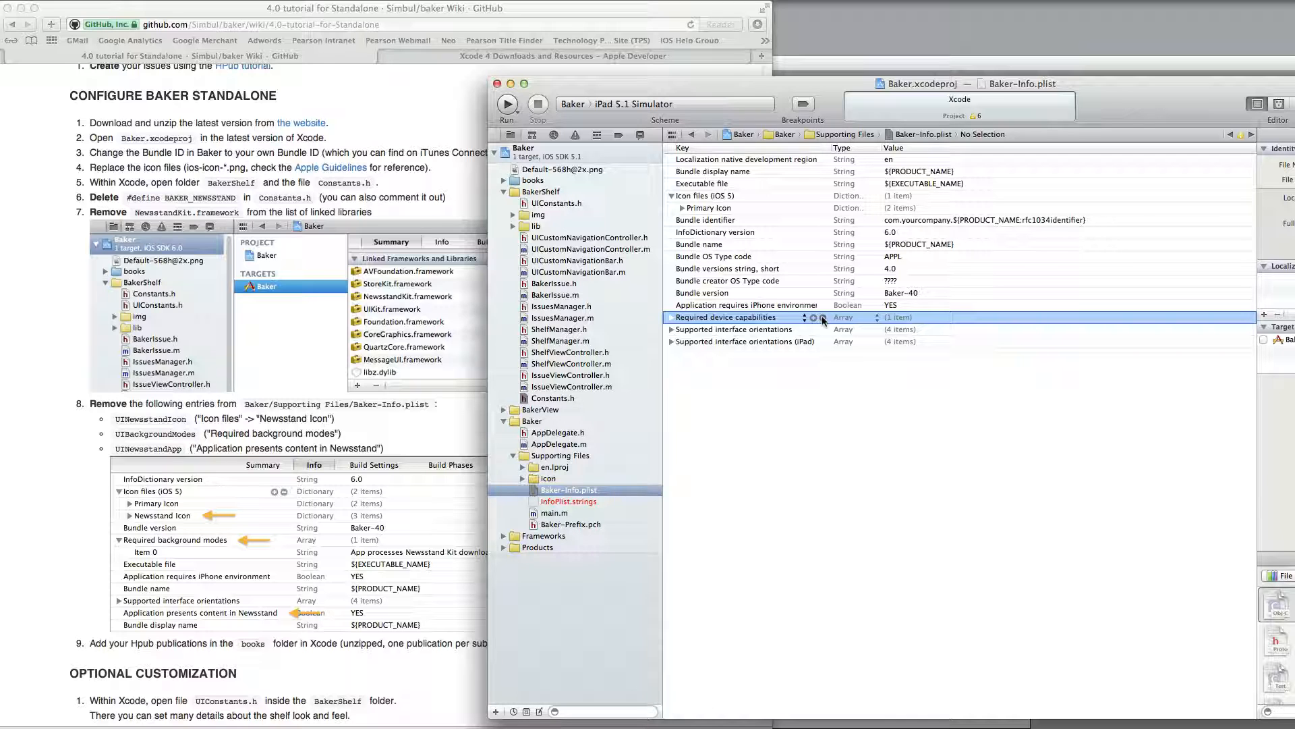
mouse_move(634, 389)
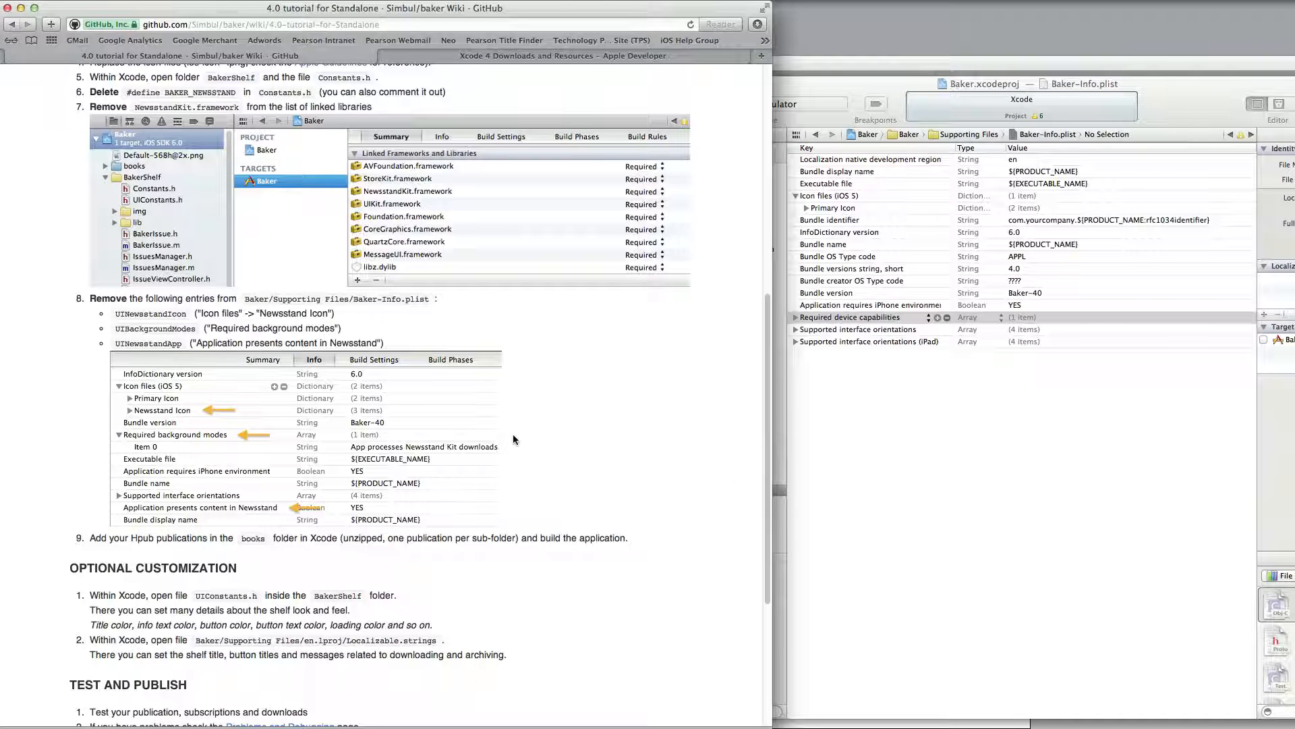
Step: Build Baker, which fails with 7 issues, and open the ShelfViewController.m error
scroll("down", 3)
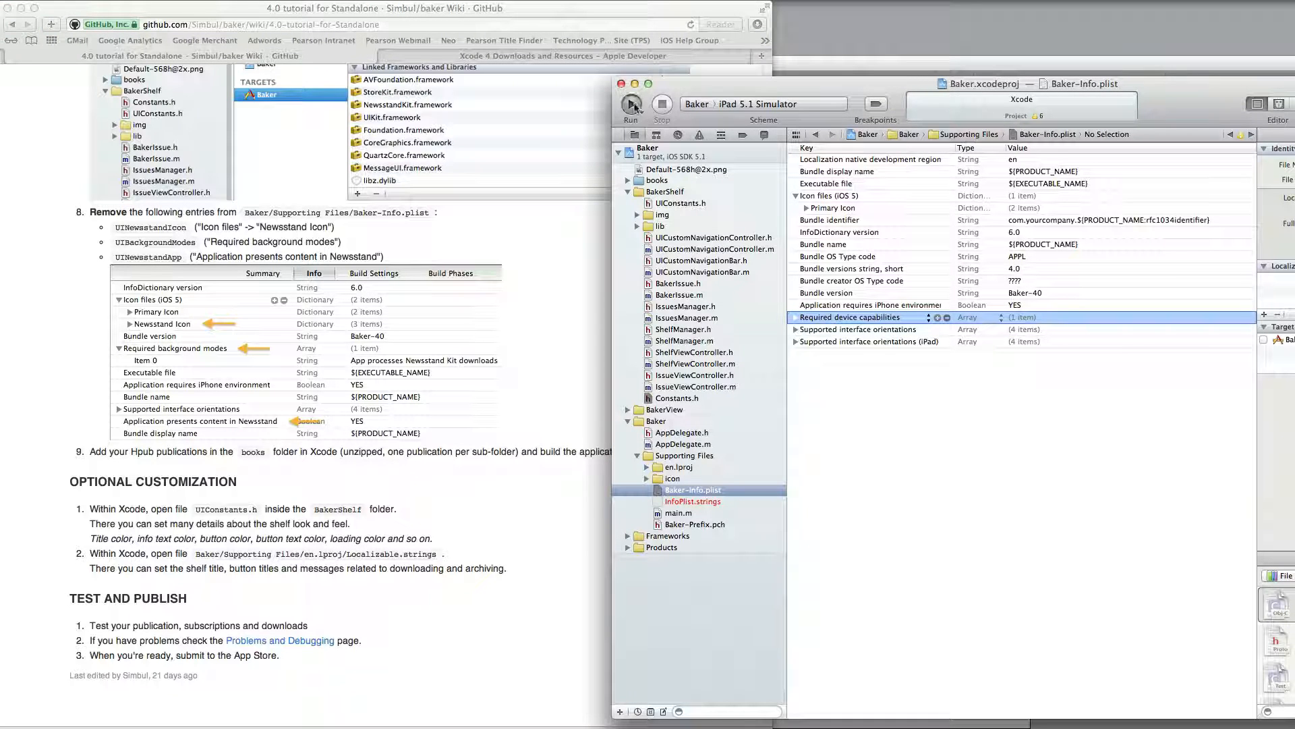
left_click(629, 103)
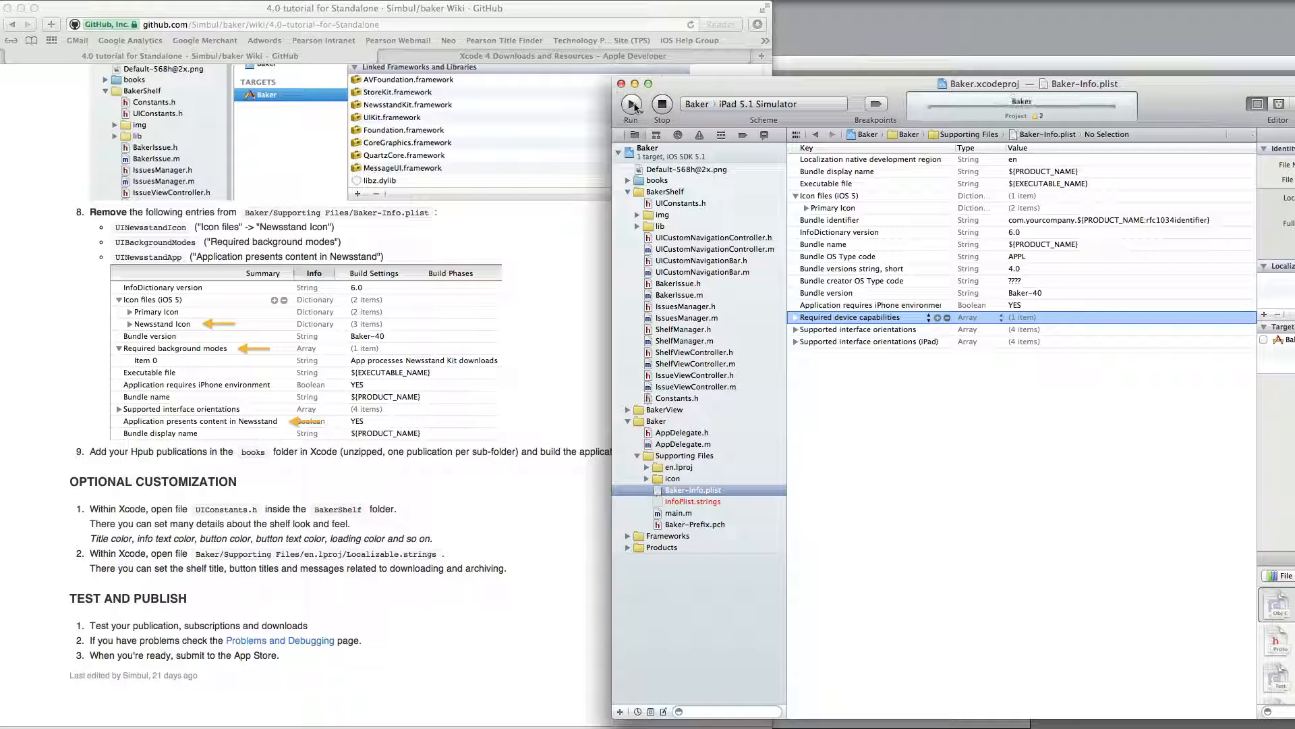
left_click(629, 104)
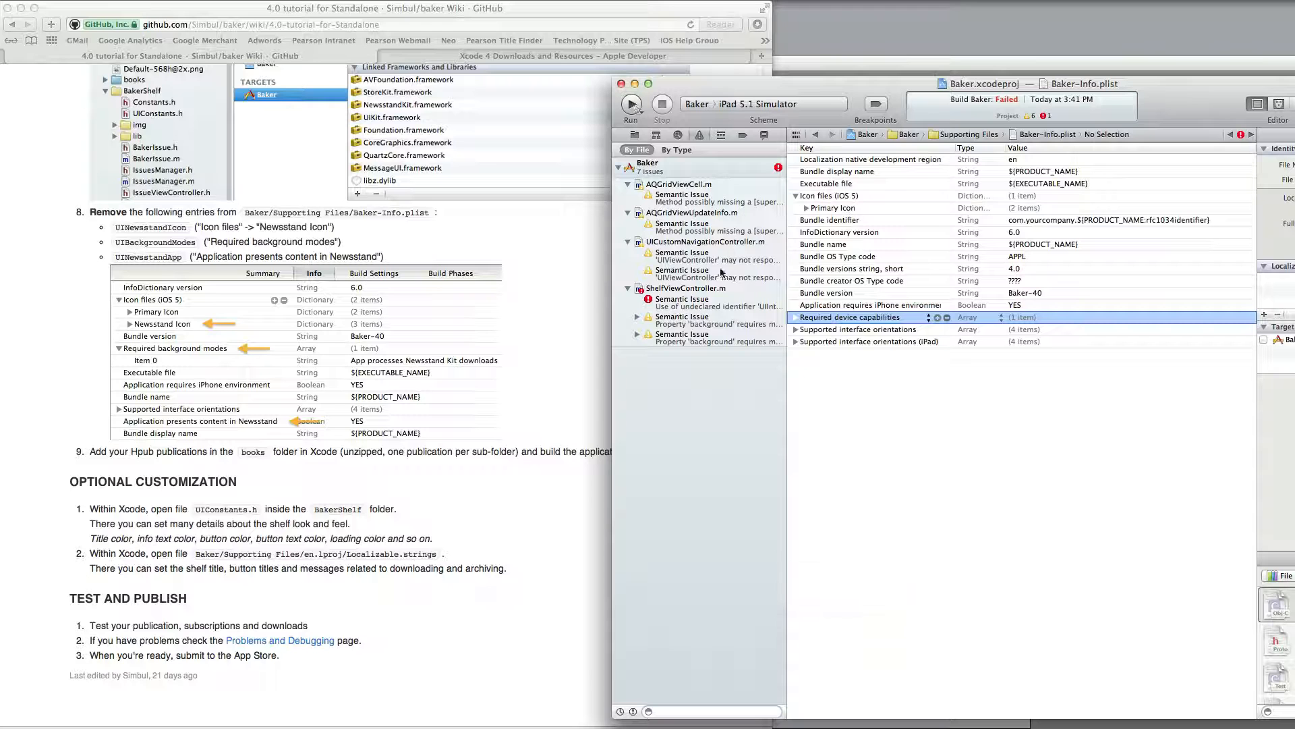
left_click(688, 287)
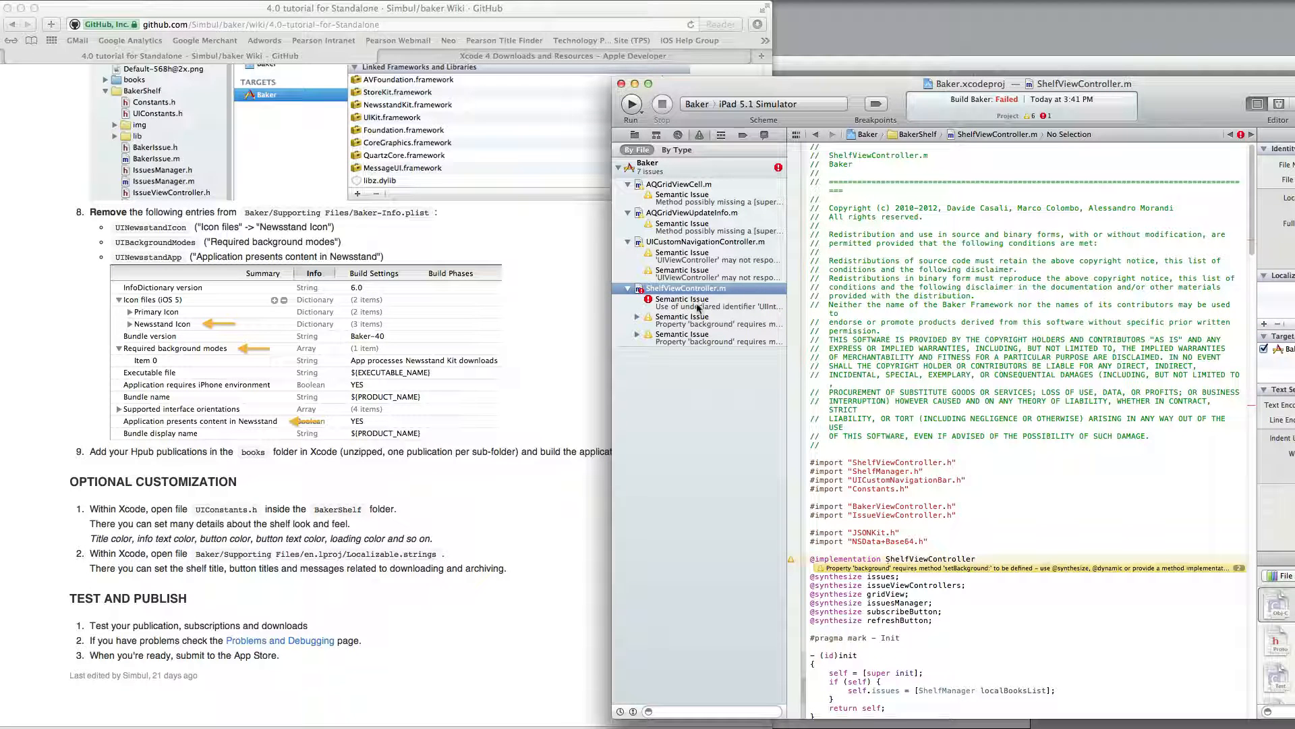
Step: Go to the undeclared identifier error in ShelfViewController.m
left_click(682, 301)
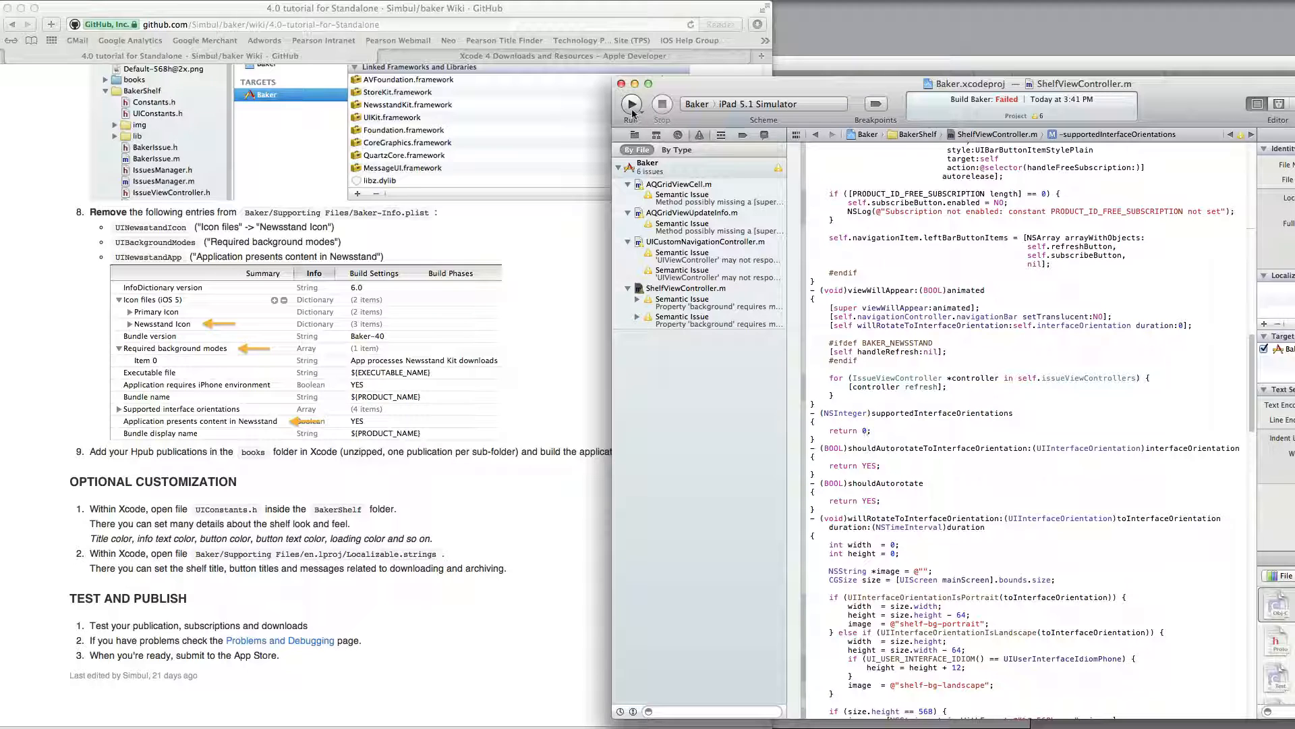
Step: Launch Baker in the iPad 5.1 Simulator and return to the book's first page
left_click(632, 104)
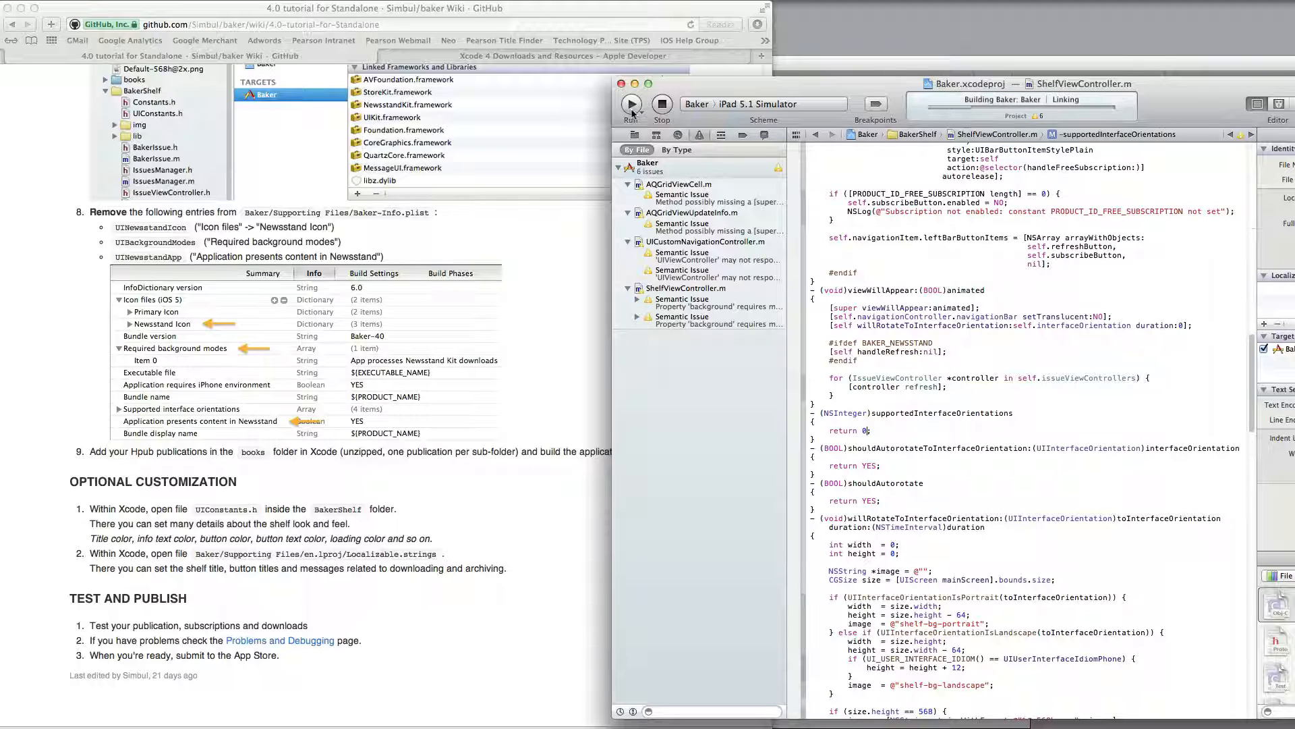
left_click(630, 103)
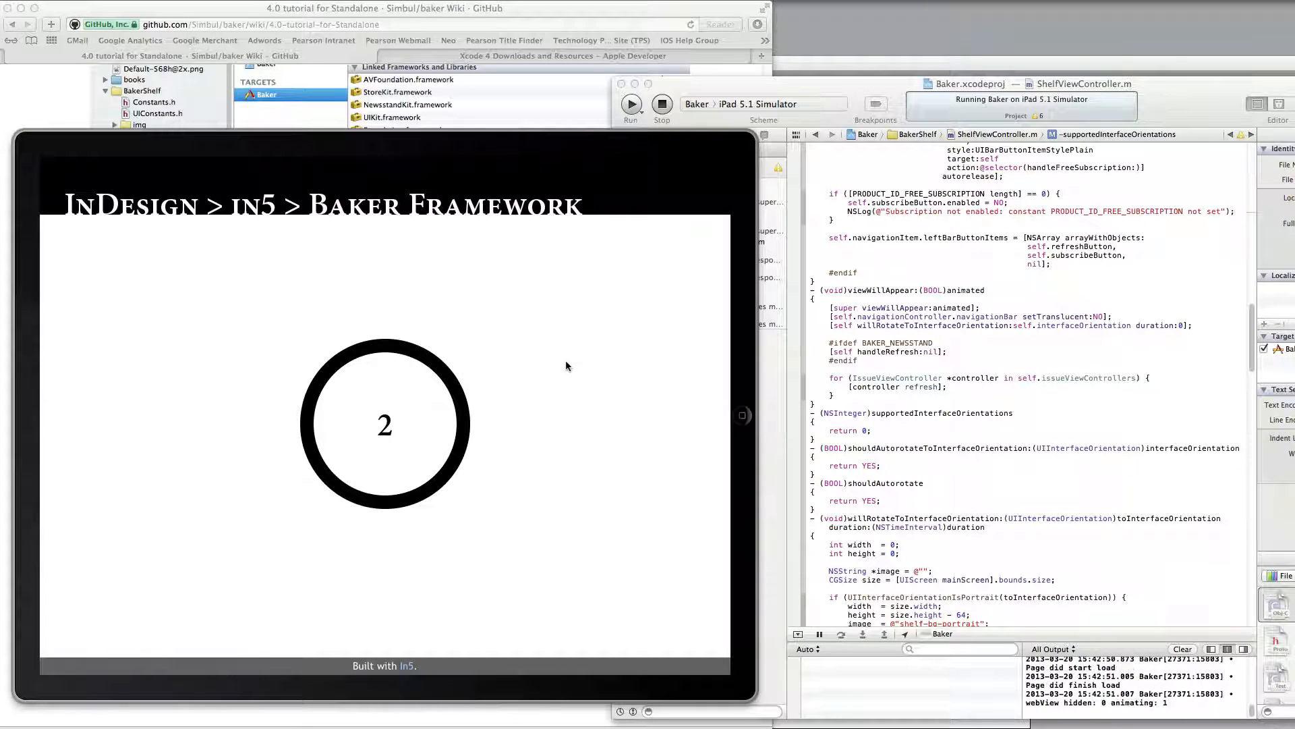
mouse_move(600, 346)
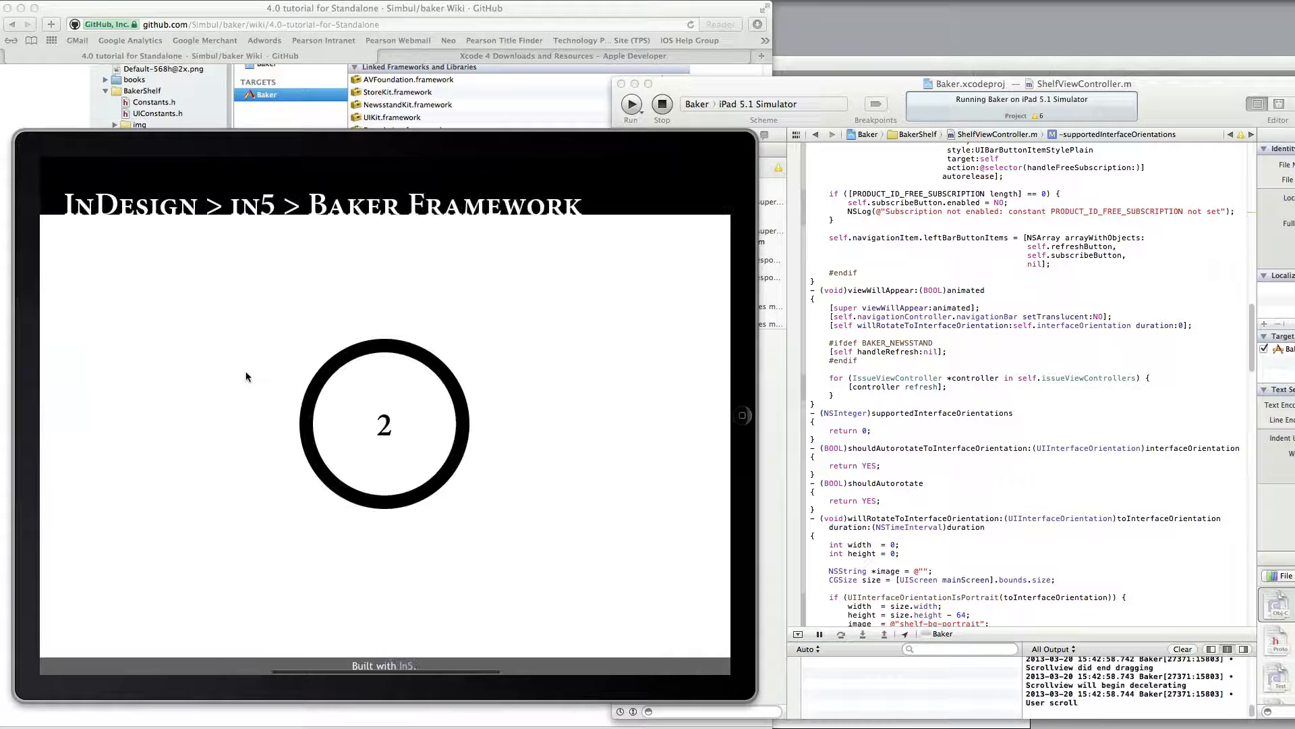
left_click(383, 423)
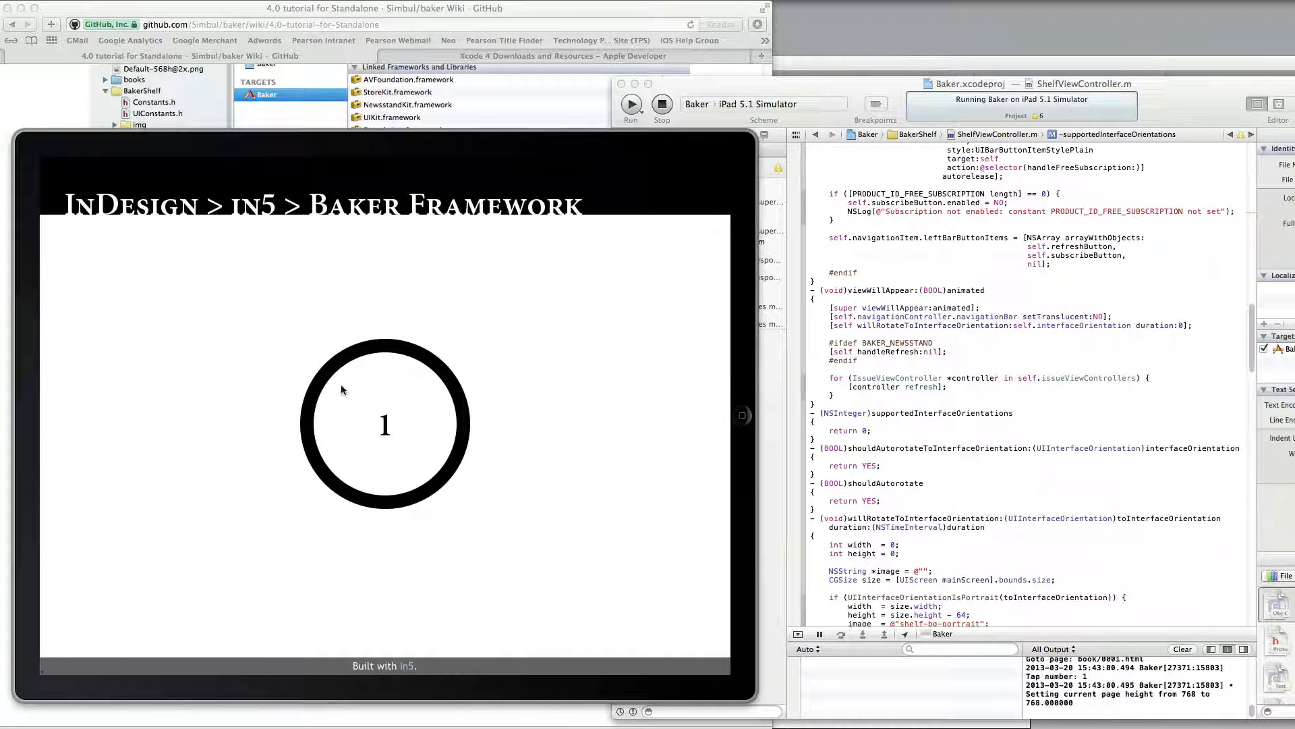